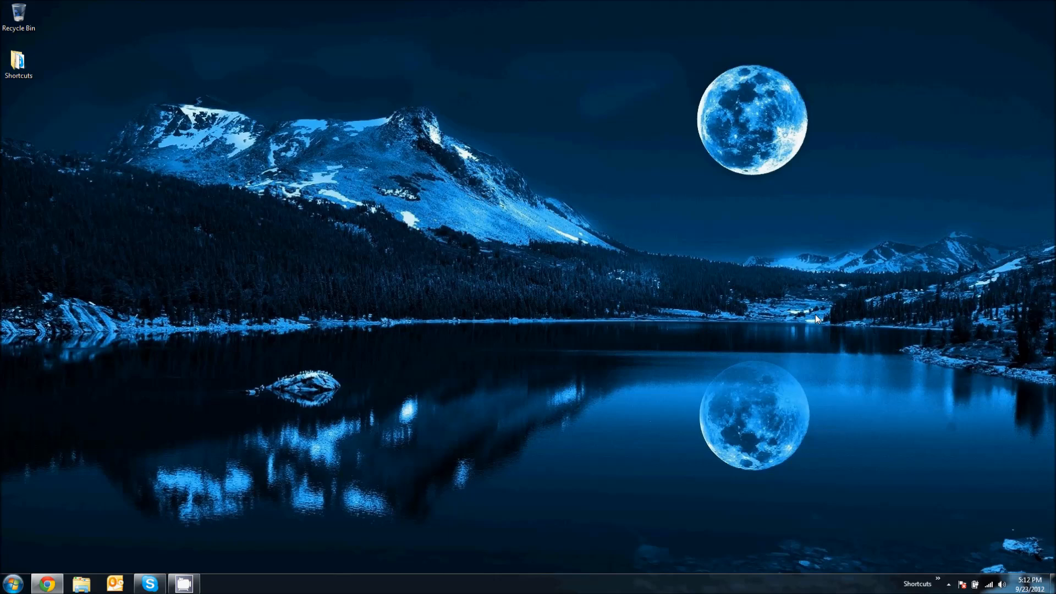
{"action": "mouse_move", "coordinate": [564, 348]}
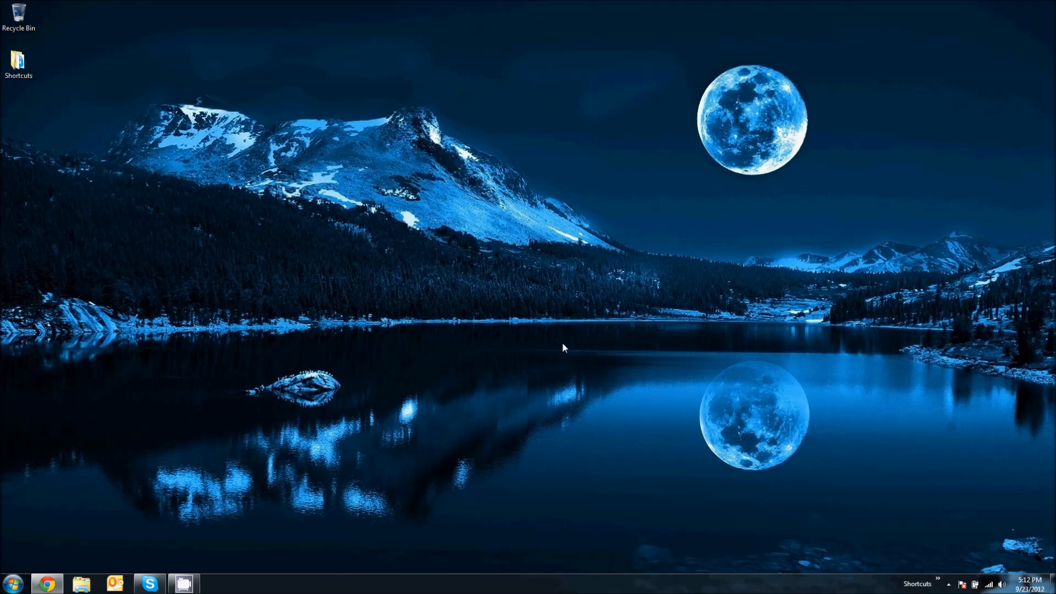
{"action": "mouse_move", "coordinate": [504, 309]}
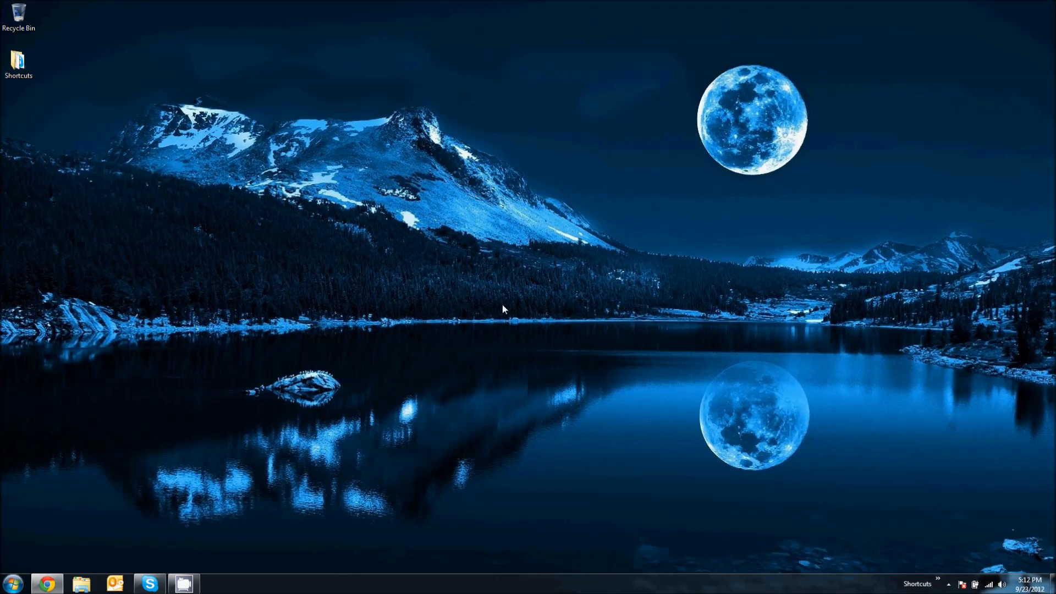
{"action": "mouse_move", "coordinate": [192, 418]}
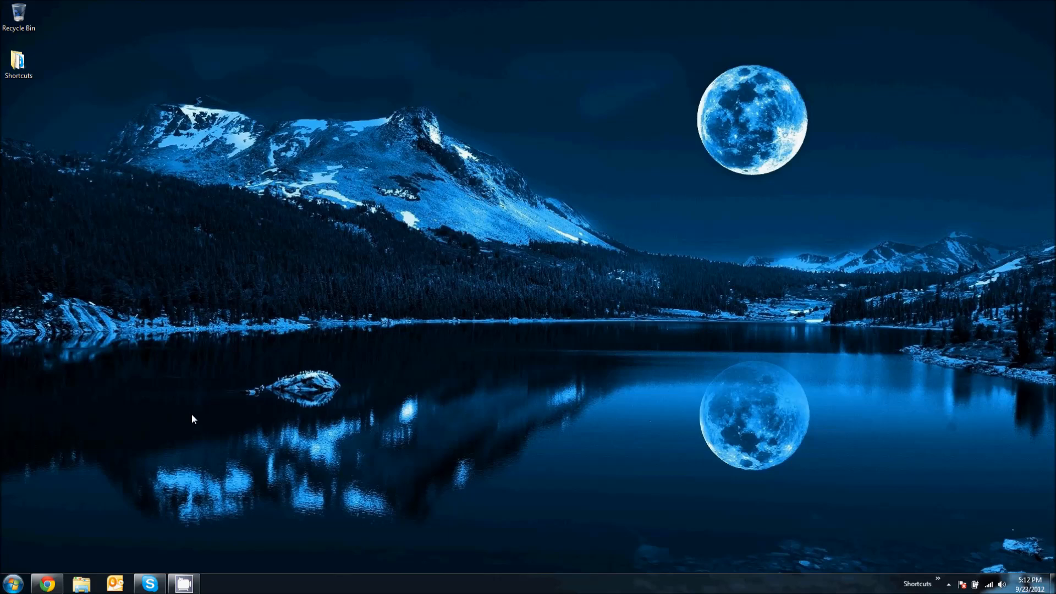
{"action": "mouse_move", "coordinate": [161, 453]}
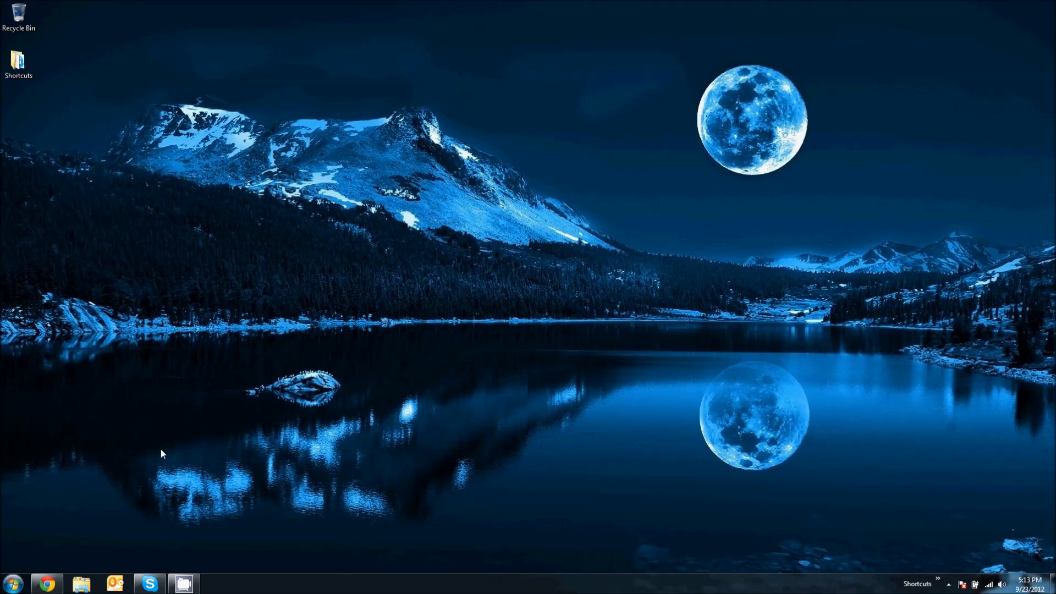
{"action": "mouse_move", "coordinate": [116, 491]}
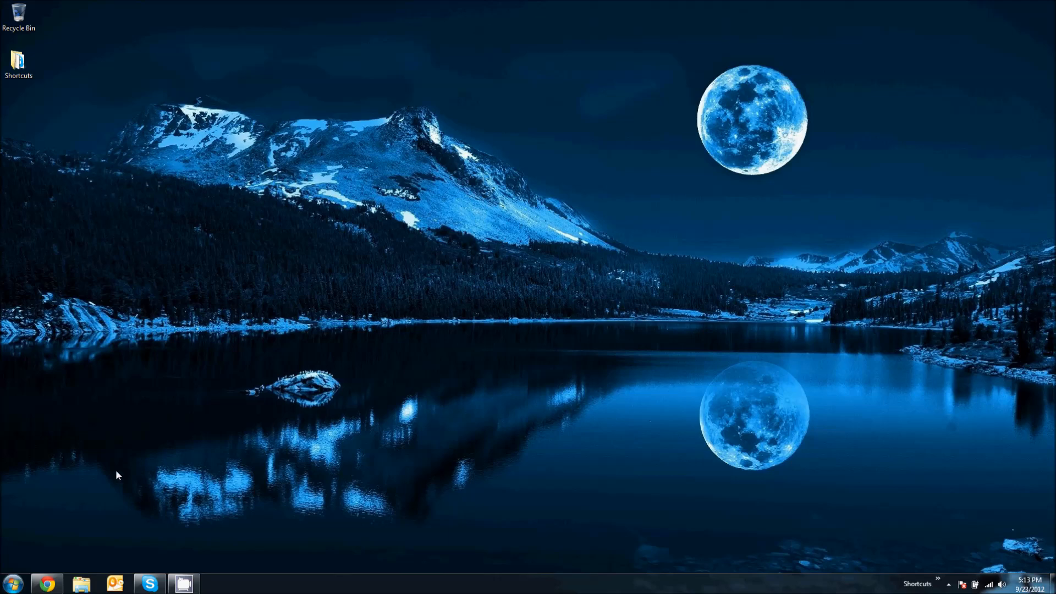
{"action": "mouse_move", "coordinate": [50, 552]}
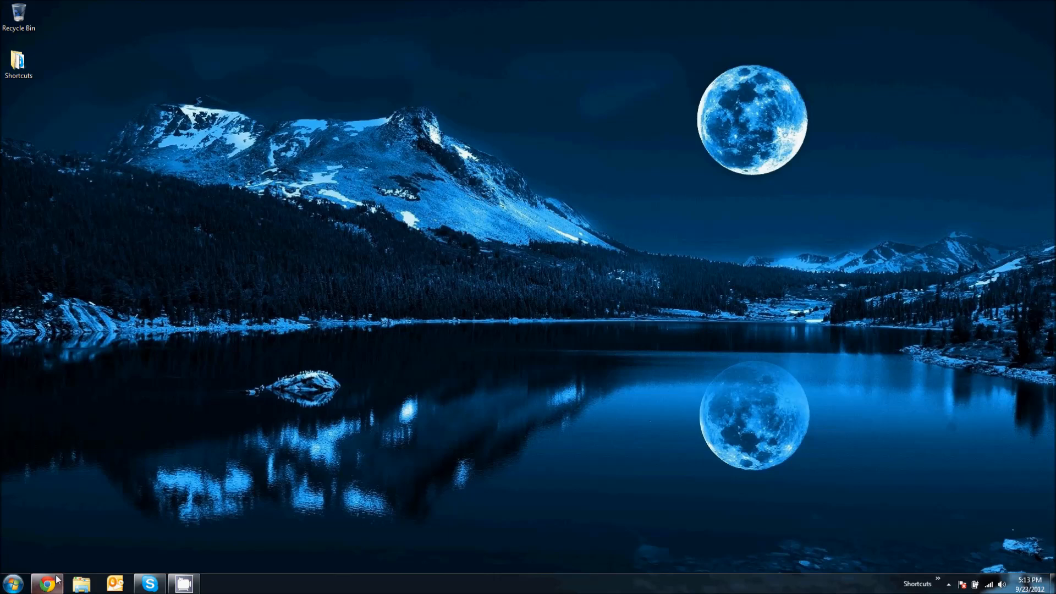
Search Google for 'mbam' from the Chrome home page.
{"action": "left_click", "coordinate": [51, 582]}
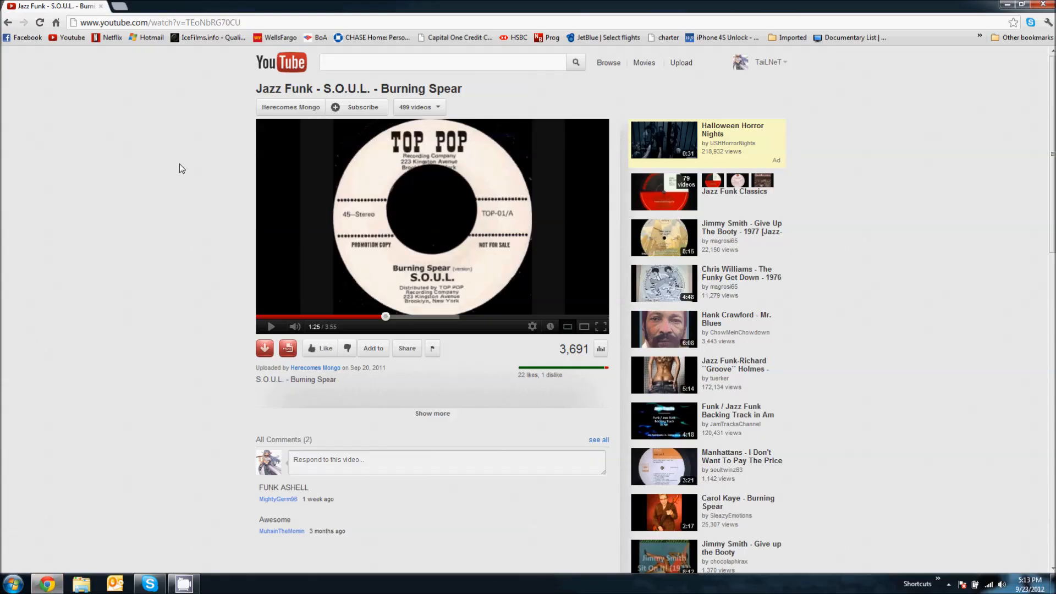
{"action": "left_click", "coordinate": [143, 22]}
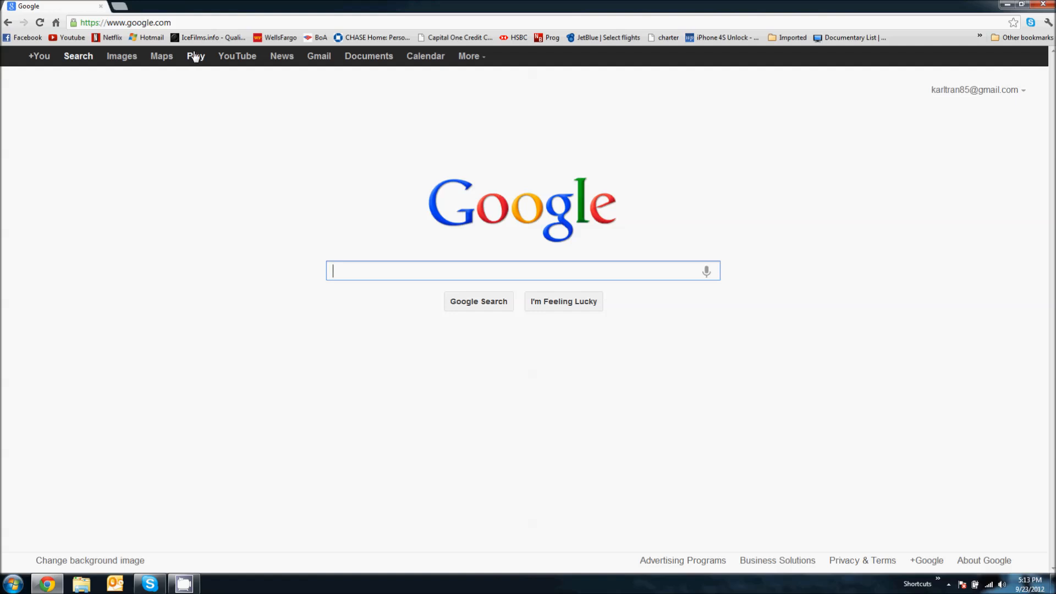
{"action": "type", "text": "mbam"}
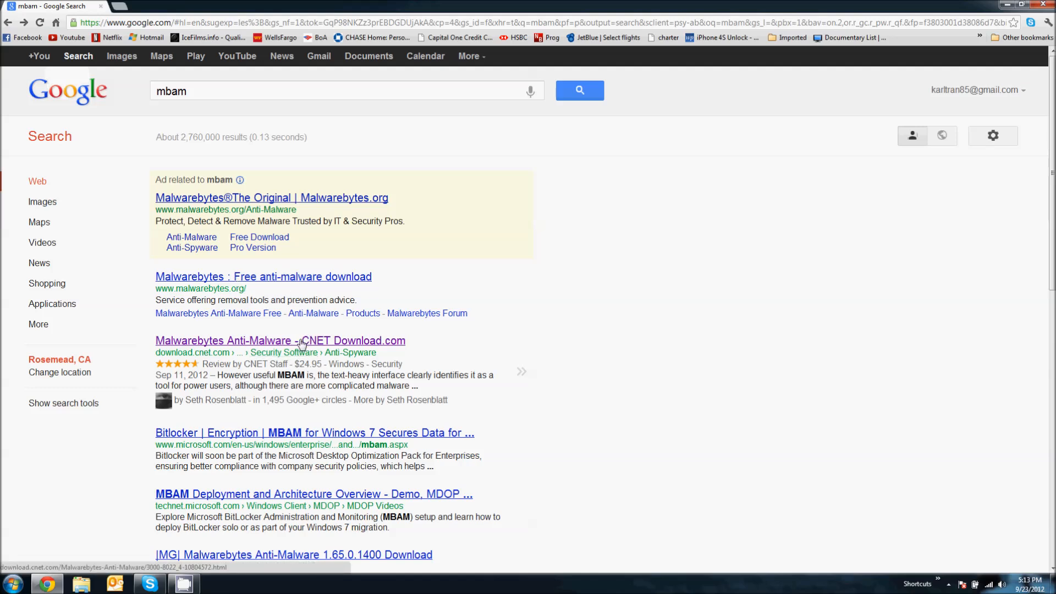
{"action": "mouse_move", "coordinate": [348, 344]}
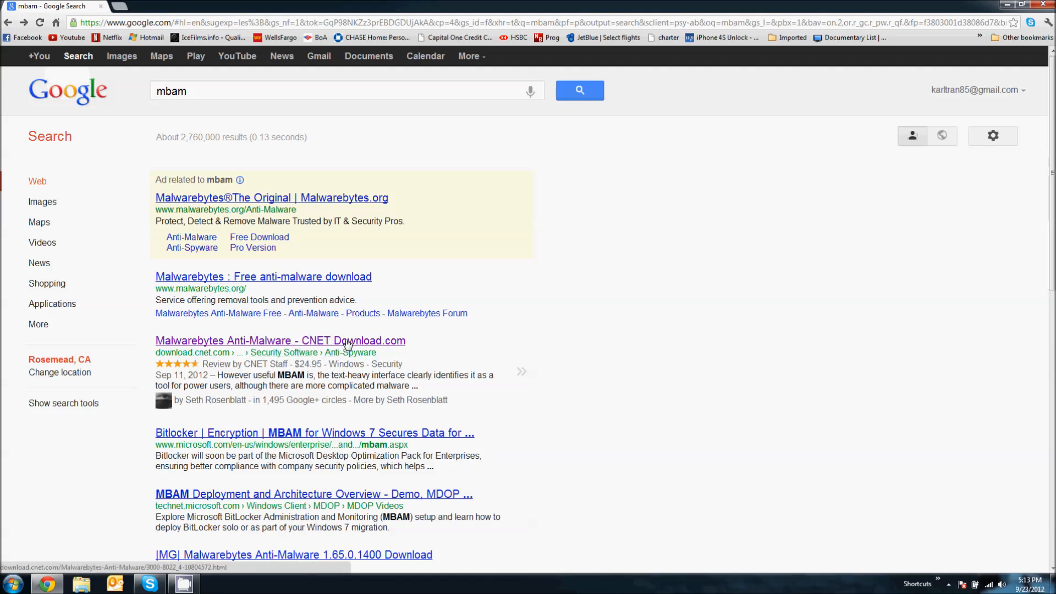
{"action": "mouse_move", "coordinate": [249, 287]}
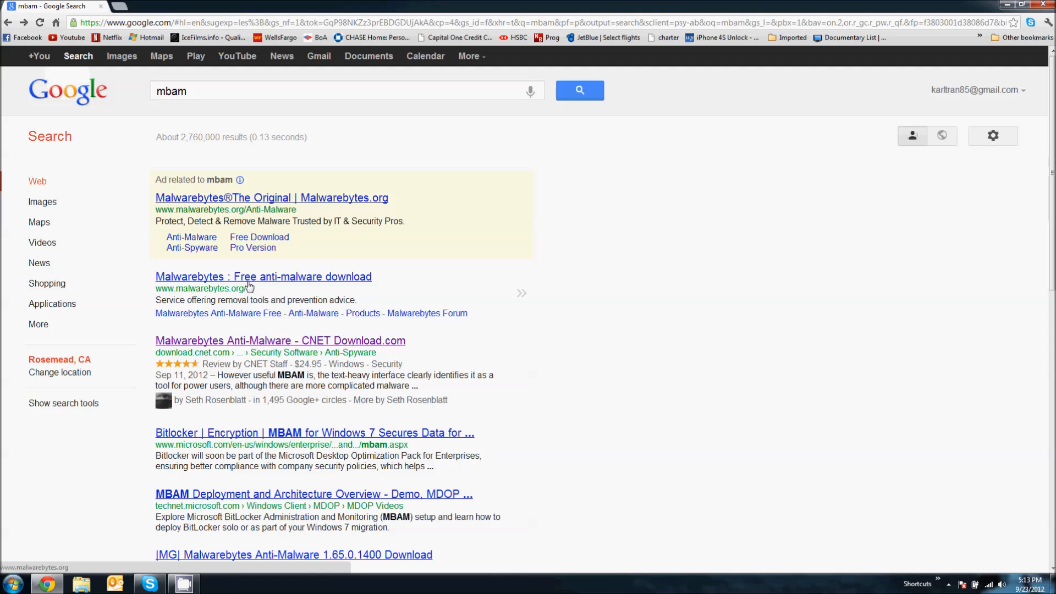
{"action": "mouse_move", "coordinate": [317, 343]}
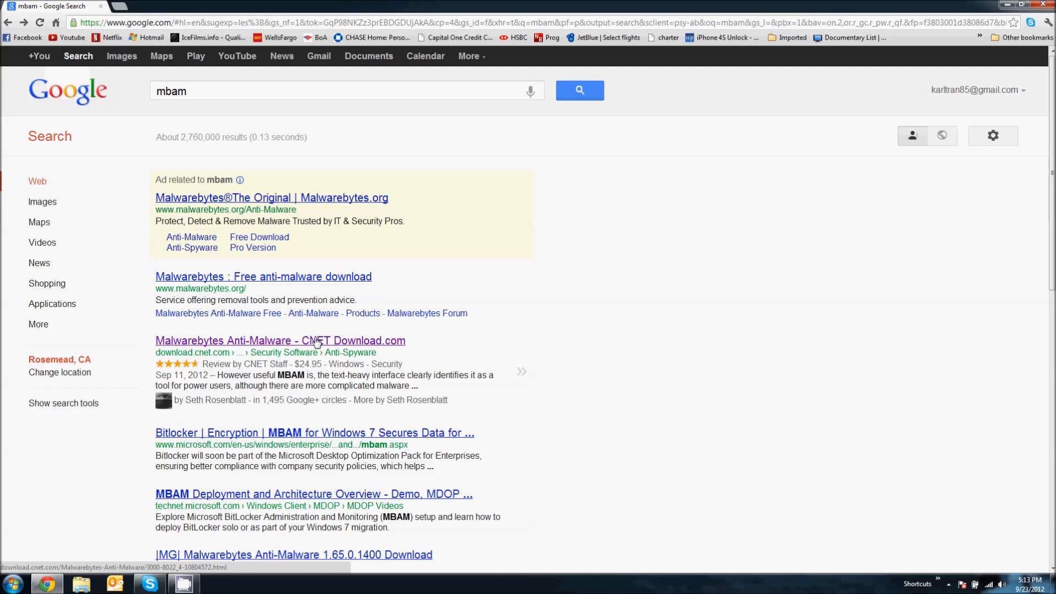
Download the Malwarebytes Anti-Malware installer from the CNET Download.com result.
{"action": "left_click", "coordinate": [288, 341]}
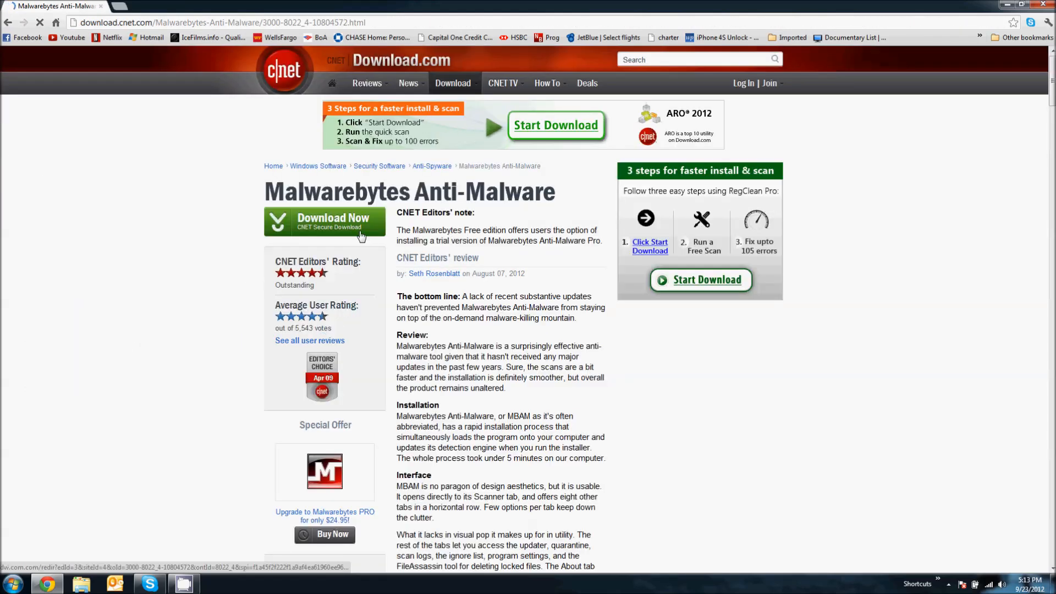
{"action": "left_click", "coordinate": [333, 221]}
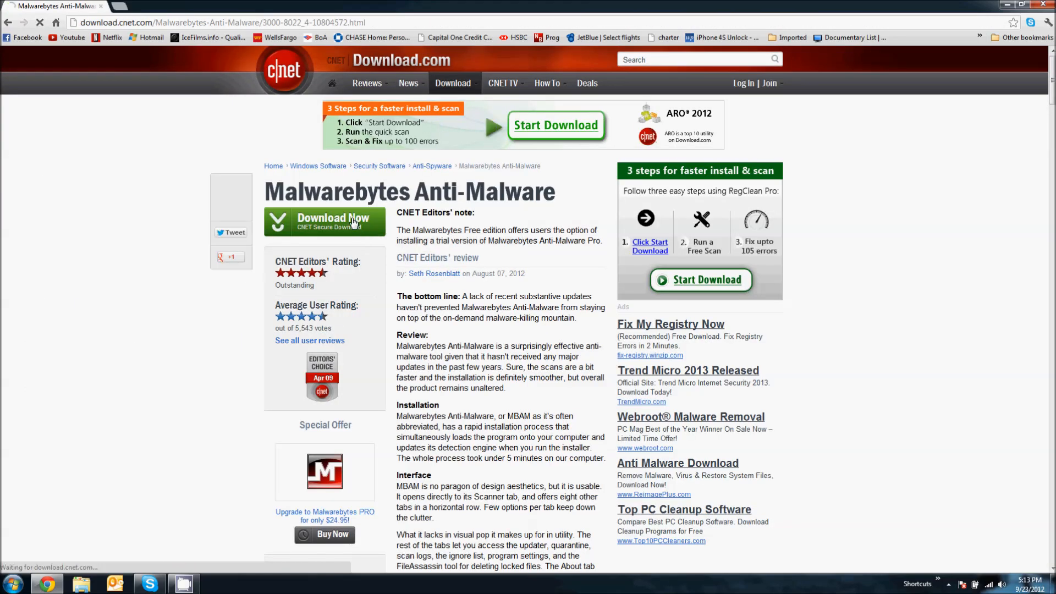
{"action": "left_click", "coordinate": [324, 222]}
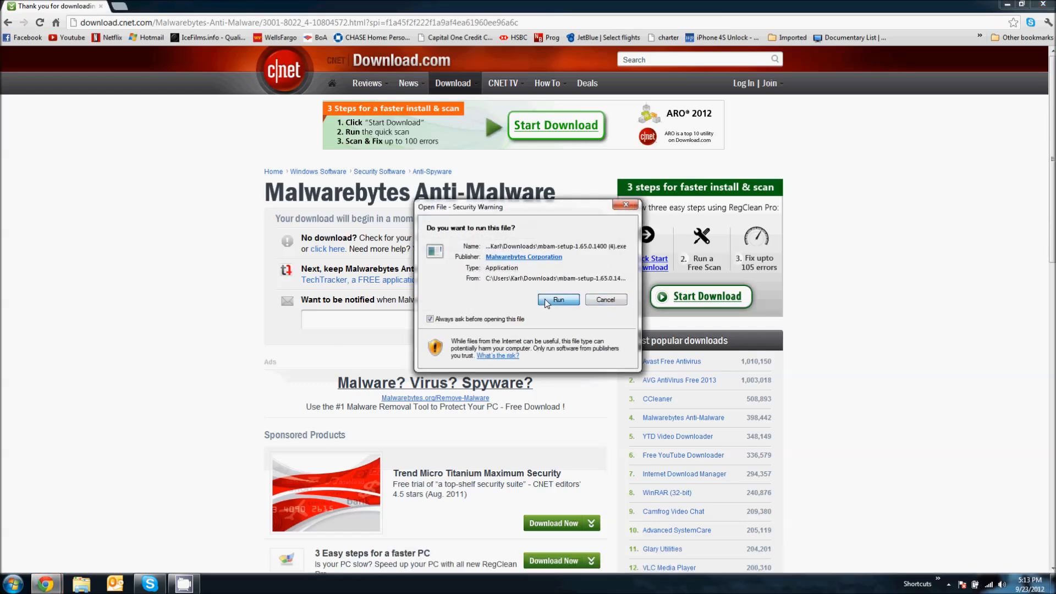
Run the setup file in English, accept the license and keep the default install folder.
{"action": "left_click", "coordinate": [559, 299]}
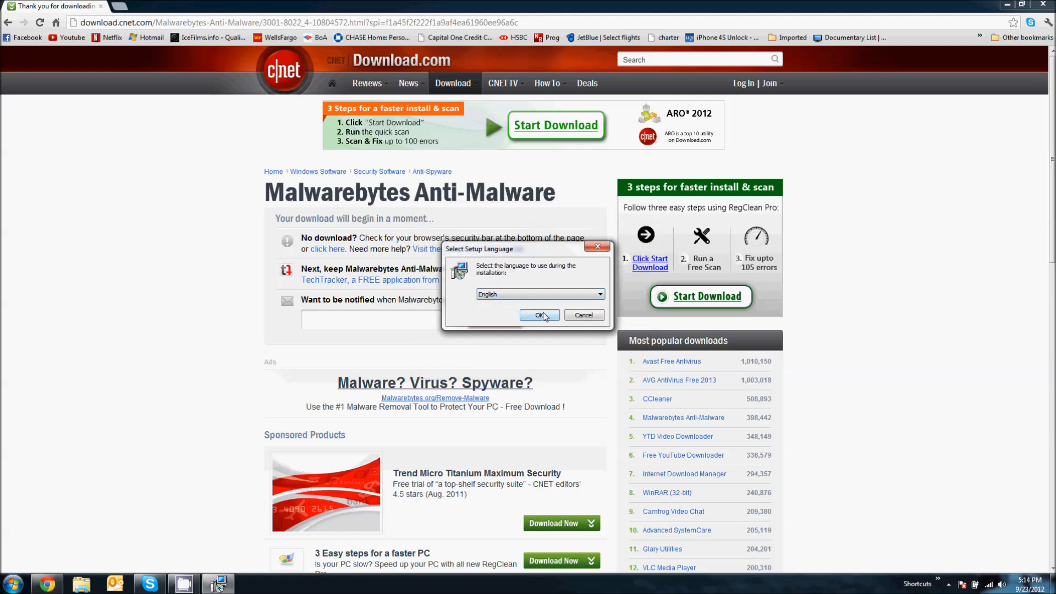
{"action": "left_click", "coordinate": [539, 315]}
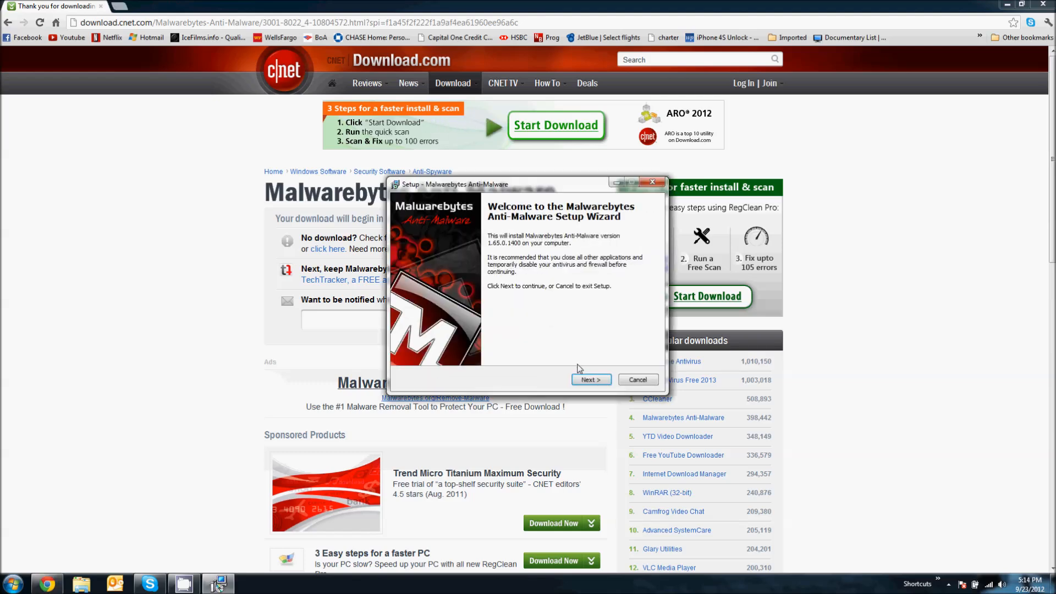
{"action": "left_click", "coordinate": [591, 380]}
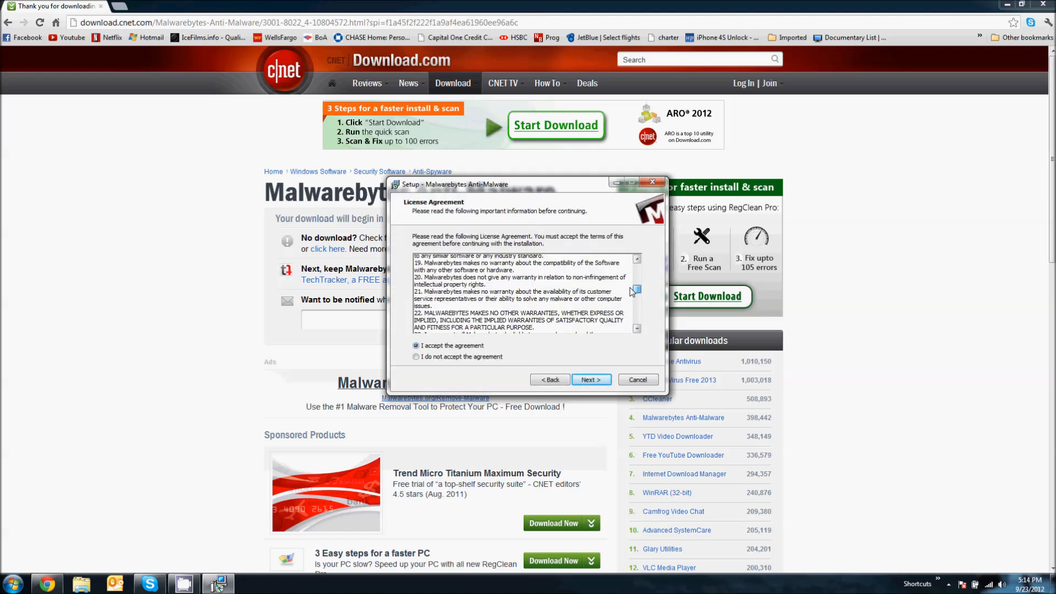
{"action": "scroll", "scroll_direction": "down", "scroll_amount": 3}
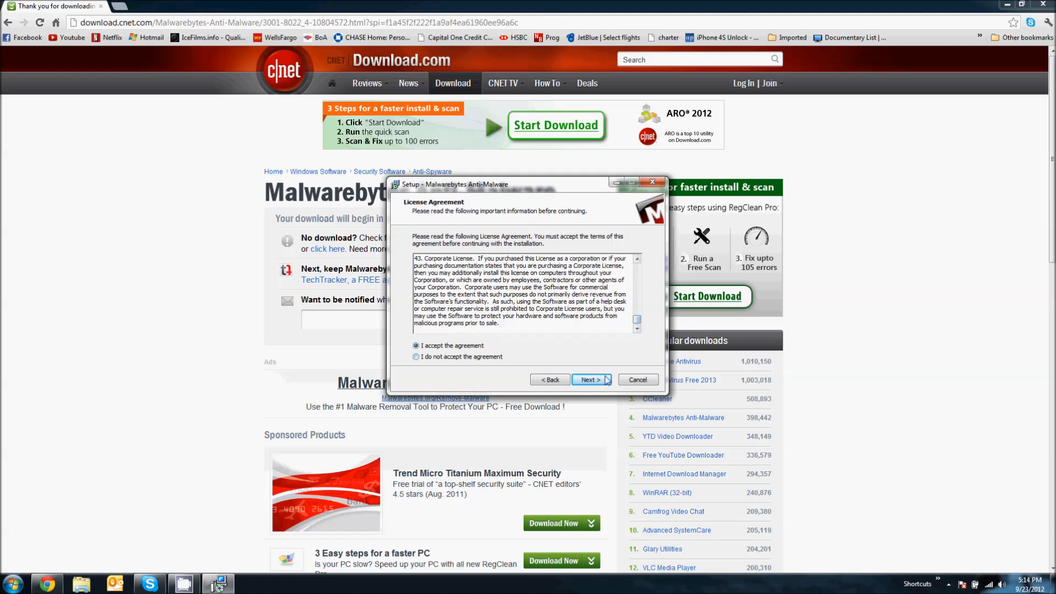
{"action": "left_click", "coordinate": [590, 379]}
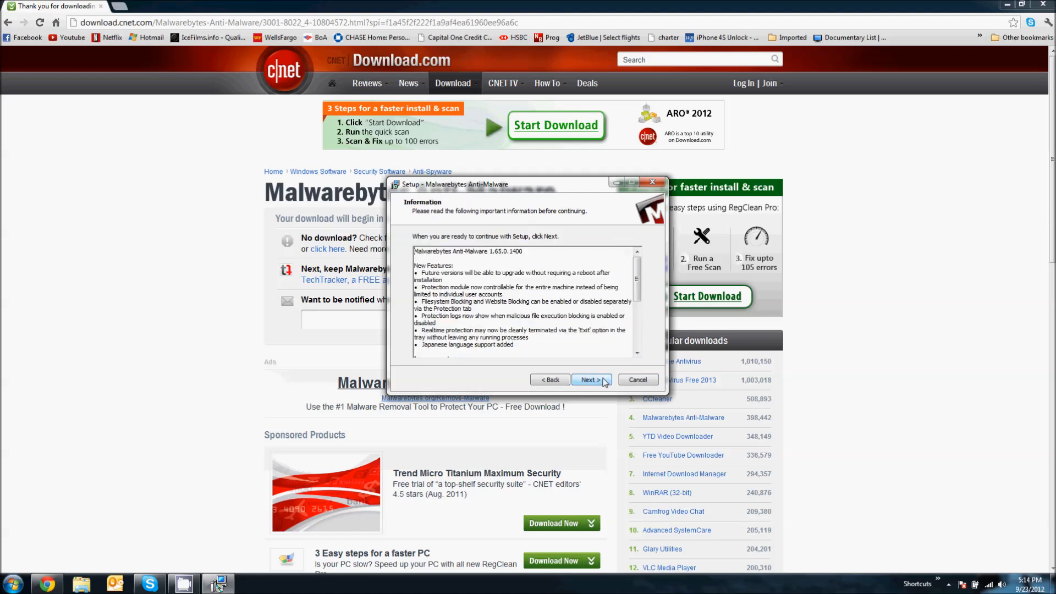
{"action": "left_click", "coordinate": [591, 379]}
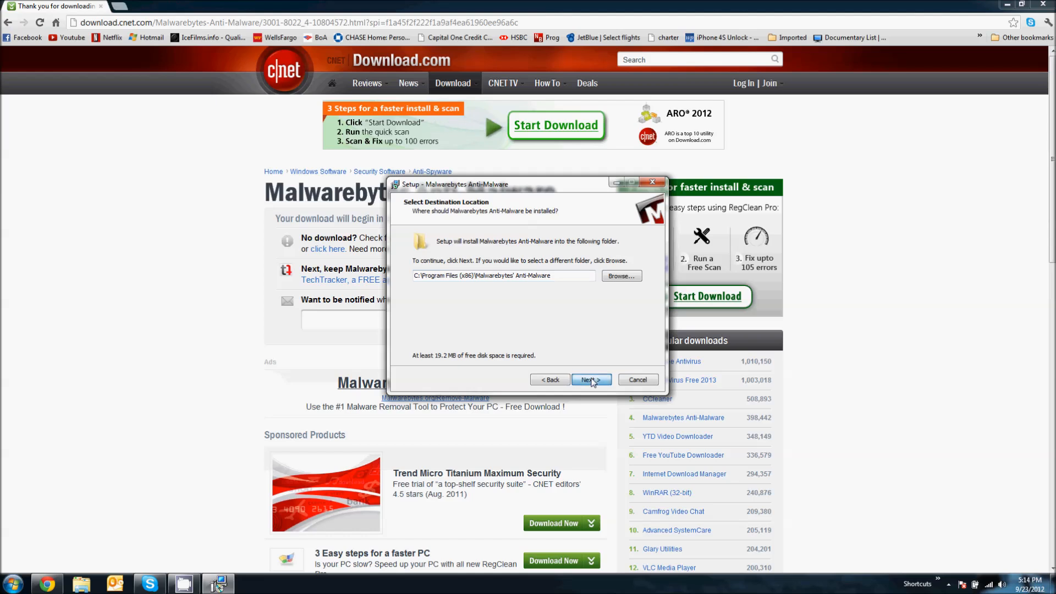
{"action": "left_click", "coordinate": [590, 380]}
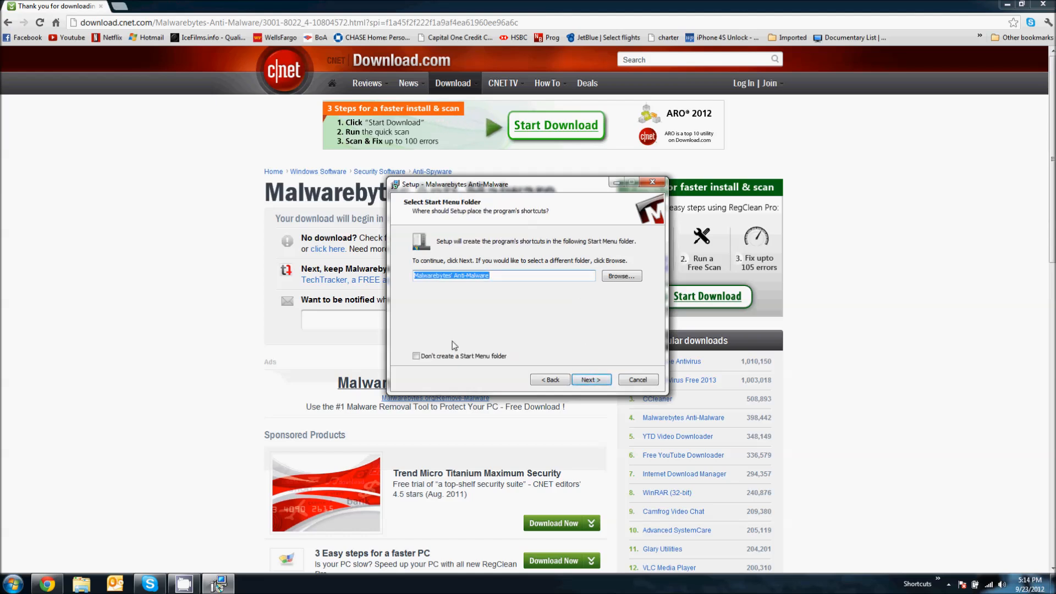
{"action": "mouse_move", "coordinate": [537, 256]}
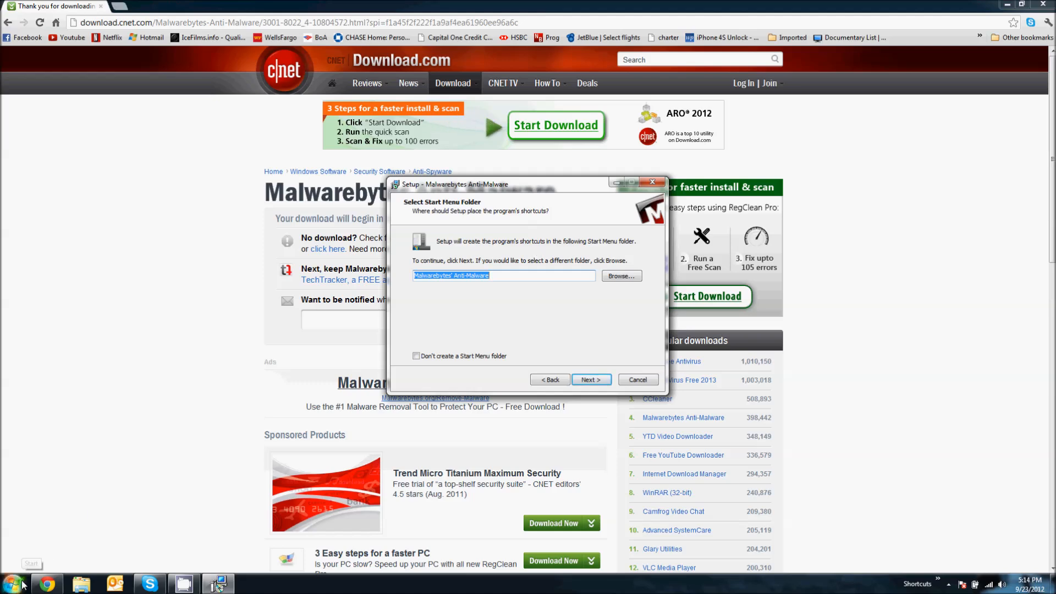
Scroll through the list of installed programs.
{"action": "left_click", "coordinate": [18, 583]}
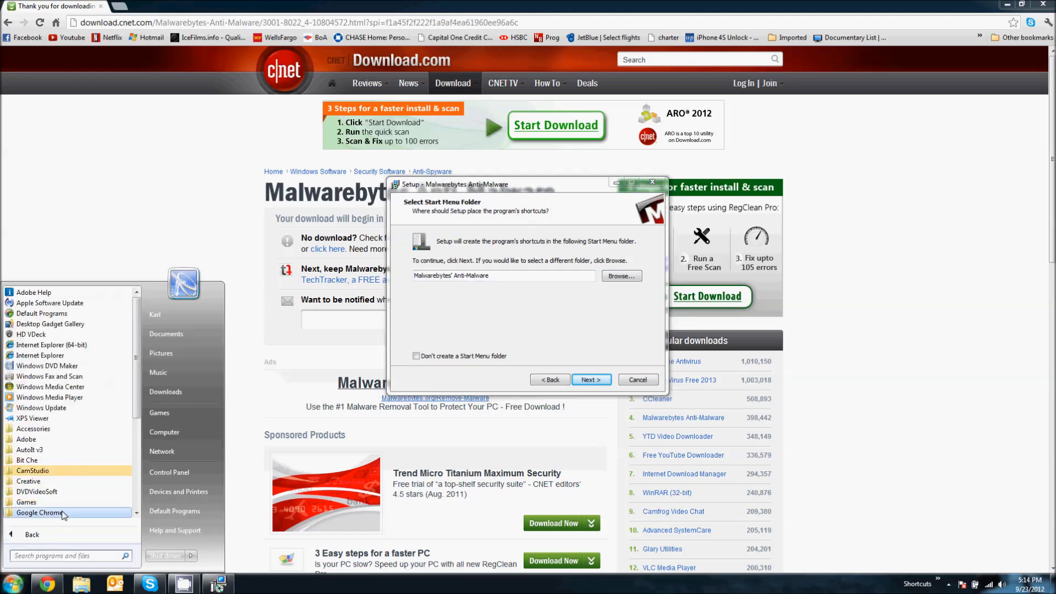
{"action": "scroll", "scroll_direction": "down", "scroll_amount": 3}
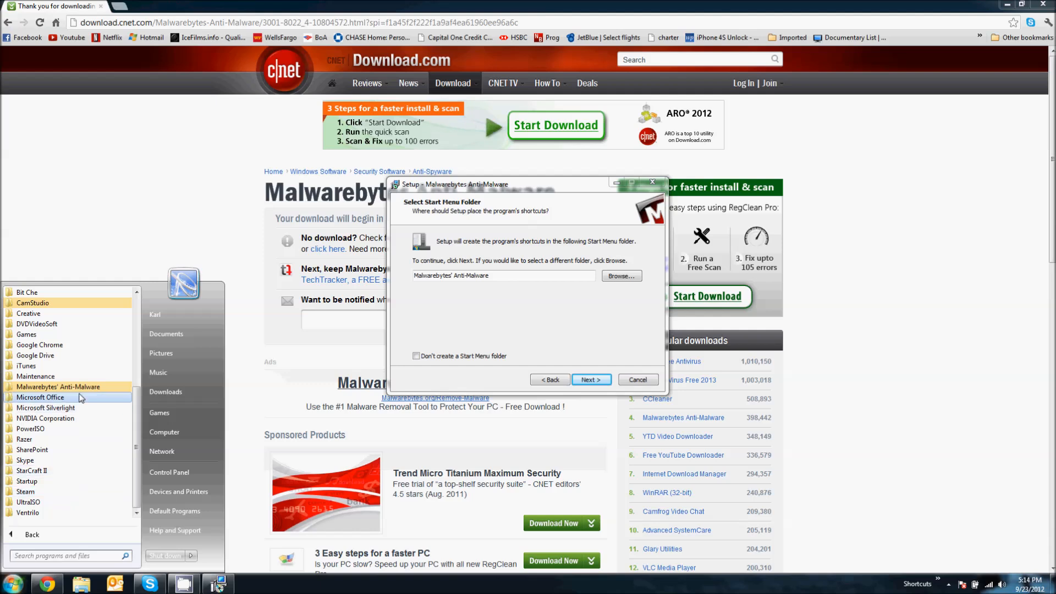
{"action": "mouse_move", "coordinate": [419, 370]}
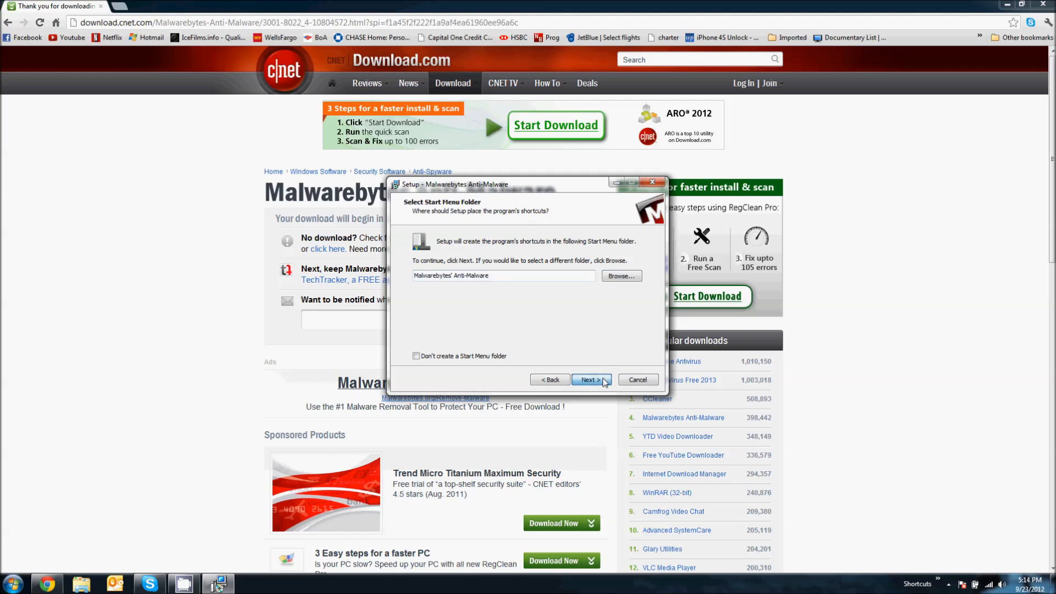
Accept the default Start Menu folder, skip the desktop icon and install the program.
{"action": "left_click", "coordinate": [592, 380]}
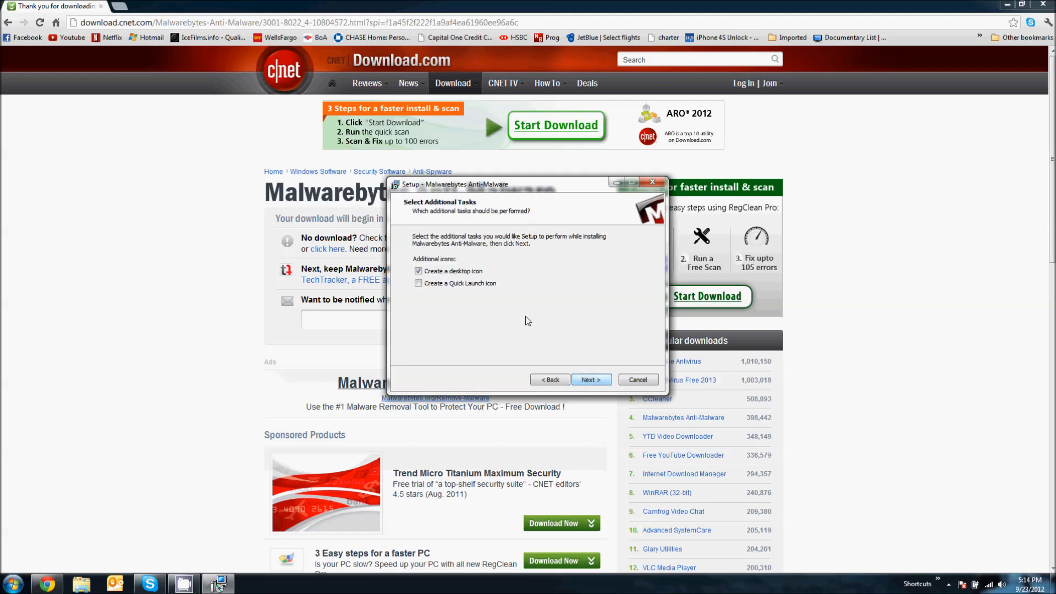
{"action": "left_click", "coordinate": [418, 271]}
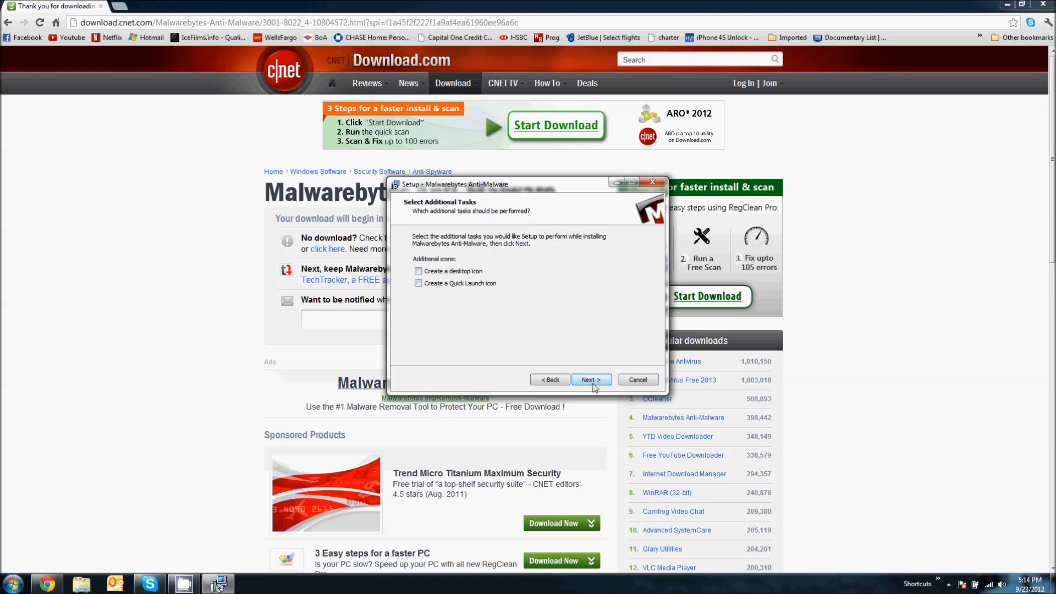
{"action": "left_click", "coordinate": [591, 379]}
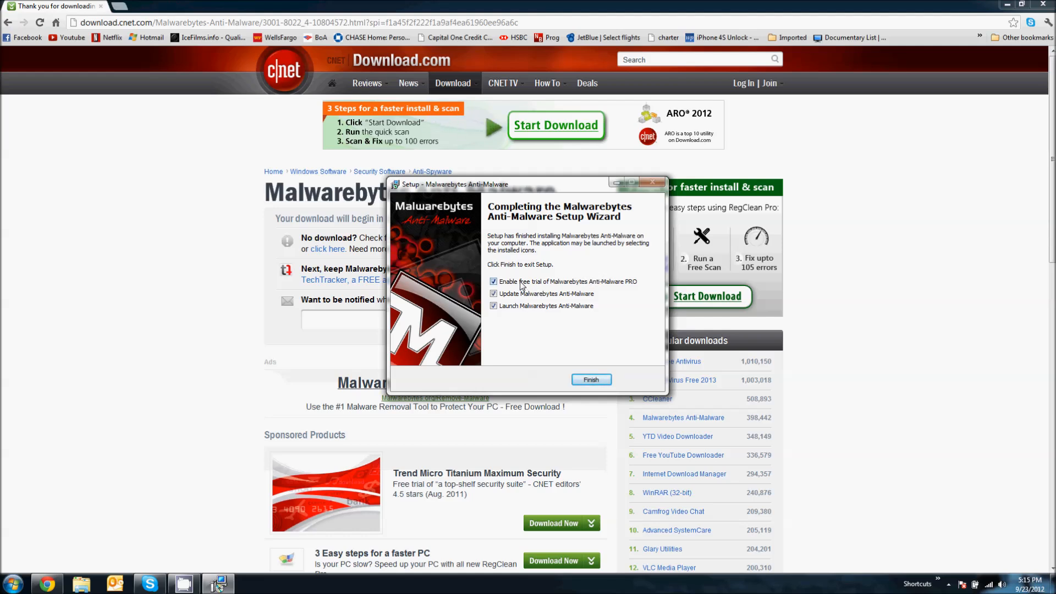
{"action": "mouse_move", "coordinate": [556, 289]}
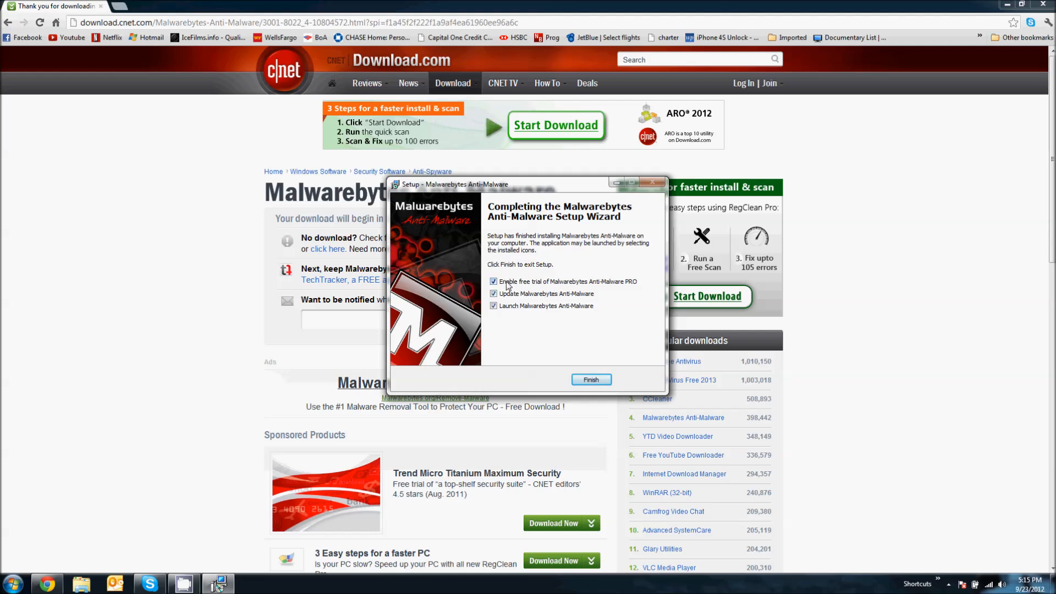
Turn off the free trial of Malwarebytes Anti-Malware PRO.
{"action": "left_click", "coordinate": [493, 282]}
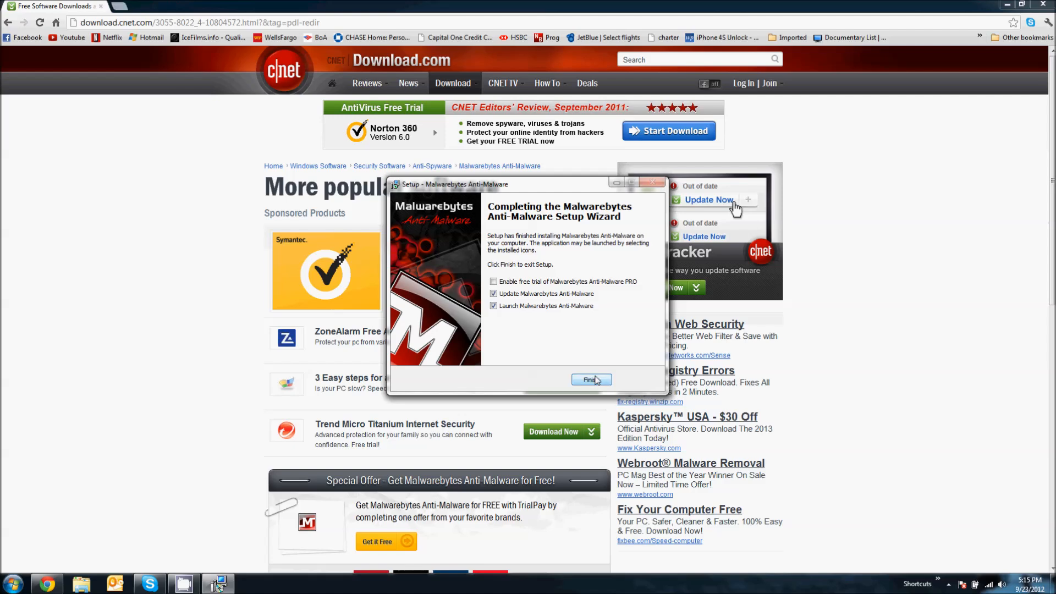
Finish setup so Malwarebytes launches and updates its database.
{"action": "left_click", "coordinate": [591, 380]}
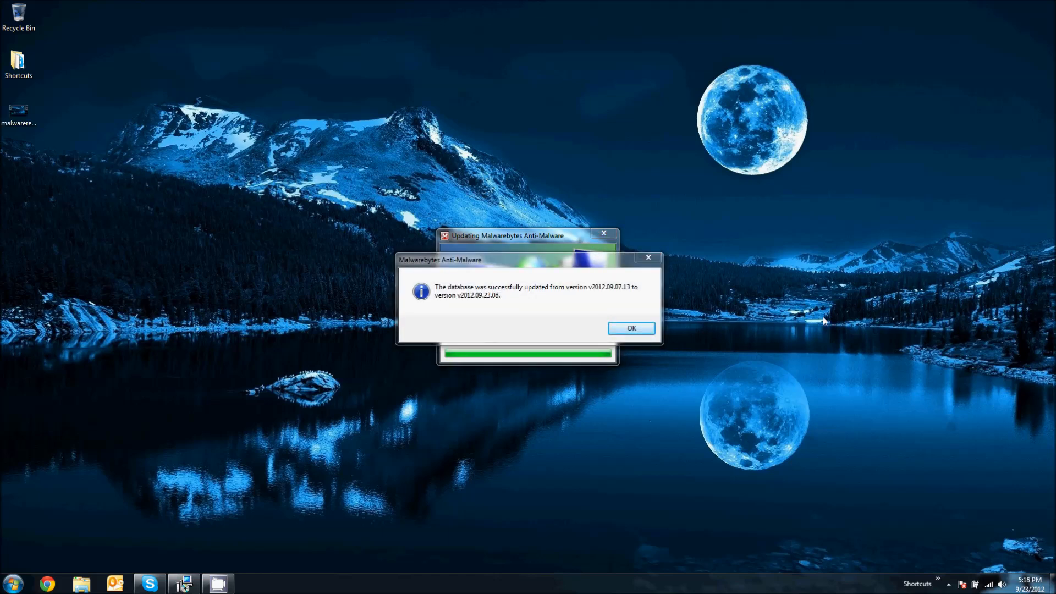
{"action": "mouse_move", "coordinate": [667, 347]}
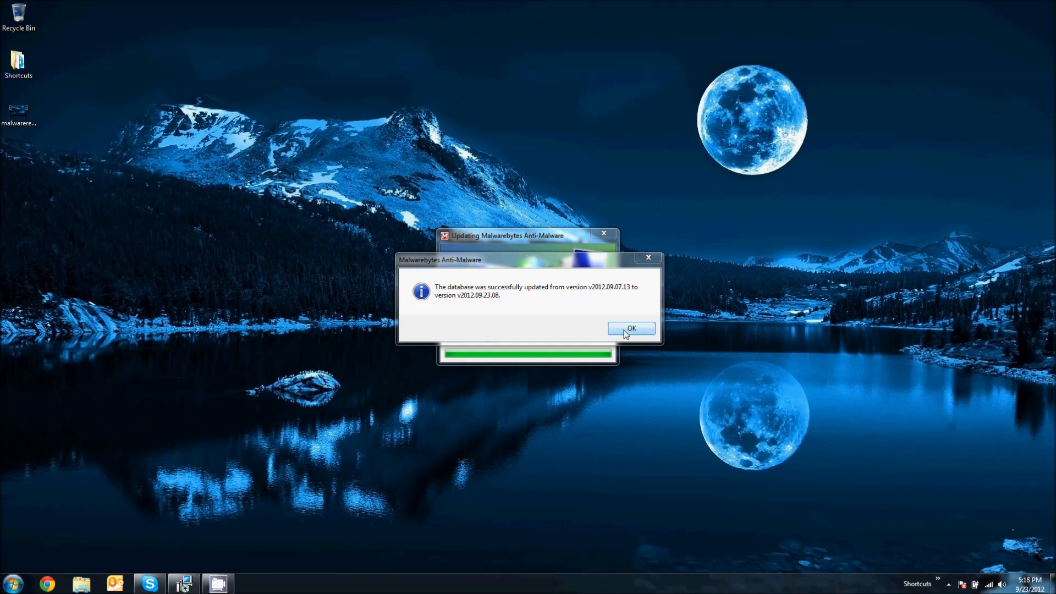
Dismiss the update notice, try the flash scan type, then choose a full scan.
{"action": "left_click", "coordinate": [632, 328]}
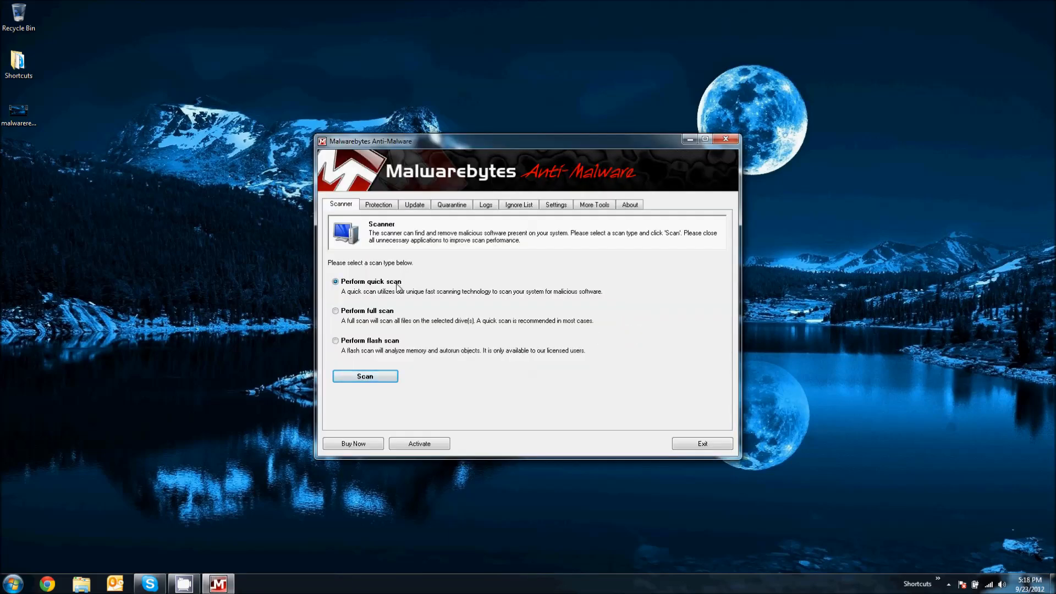
{"action": "mouse_move", "coordinate": [374, 352]}
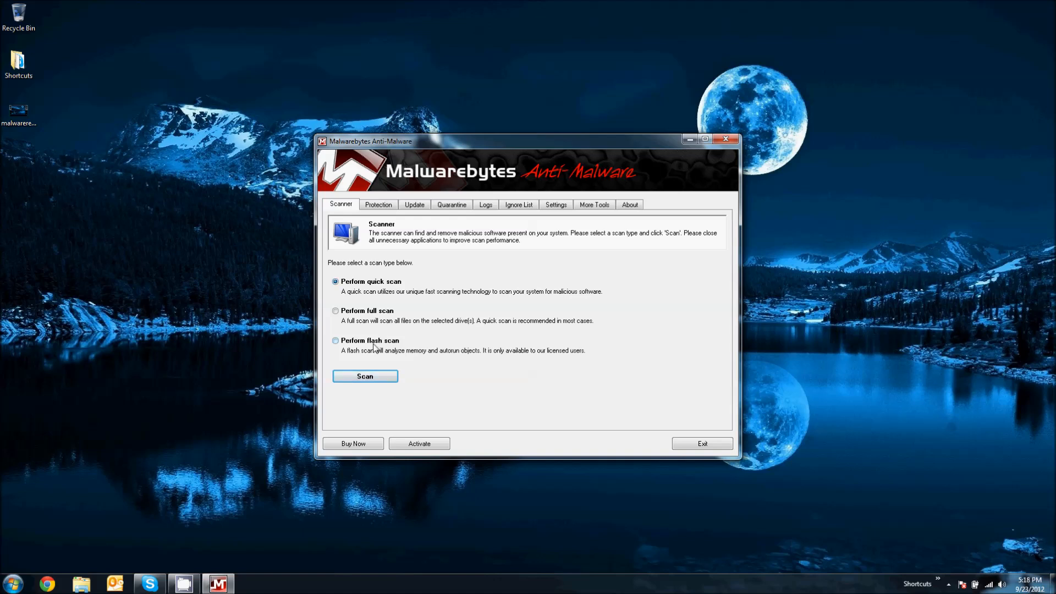
{"action": "left_click", "coordinate": [336, 341]}
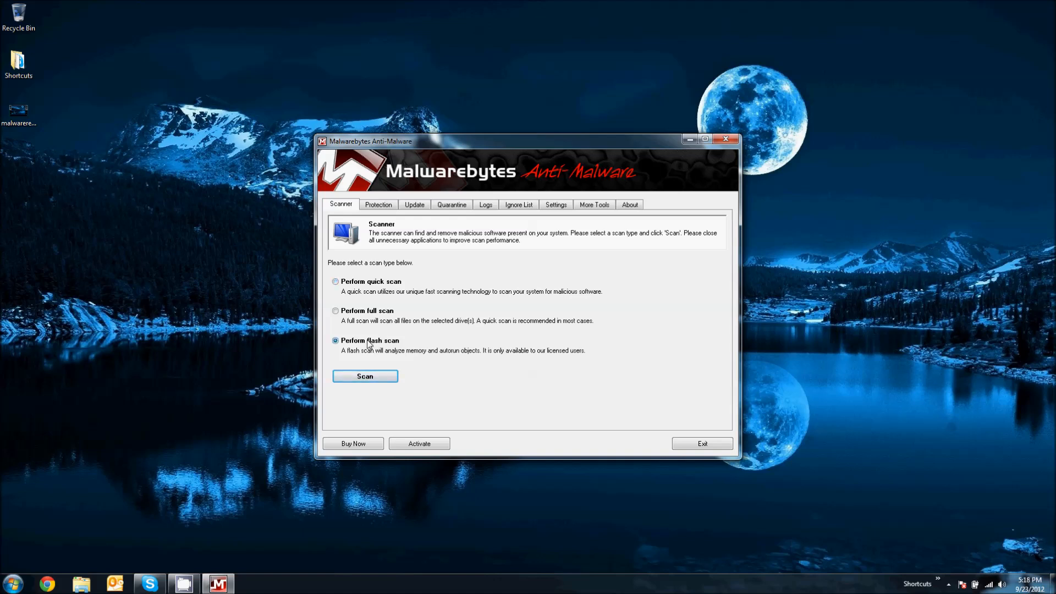
{"action": "mouse_move", "coordinate": [378, 360]}
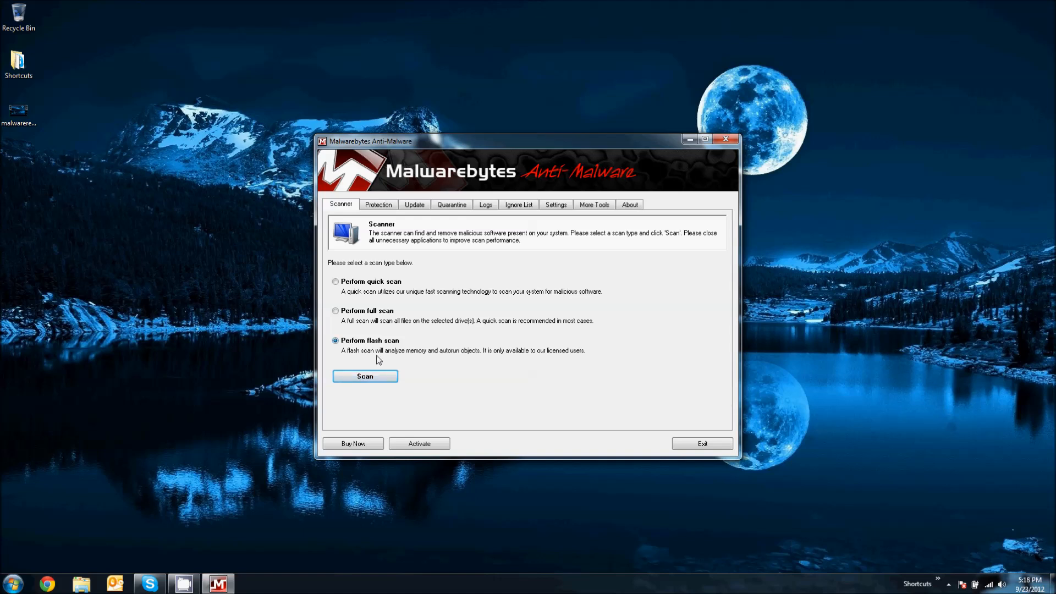
{"action": "mouse_move", "coordinate": [378, 352]}
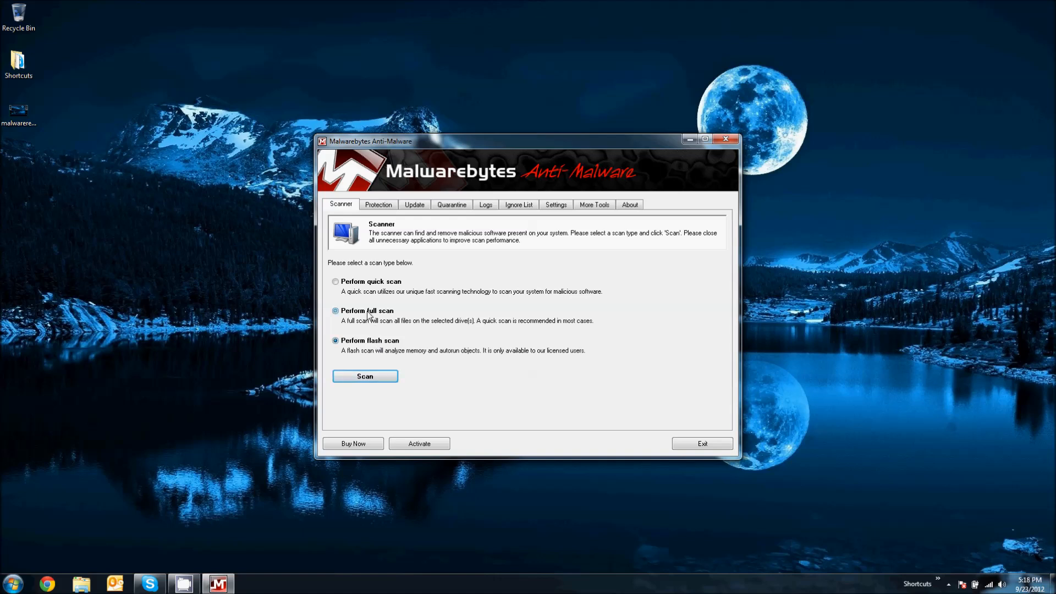
{"action": "left_click", "coordinate": [334, 311]}
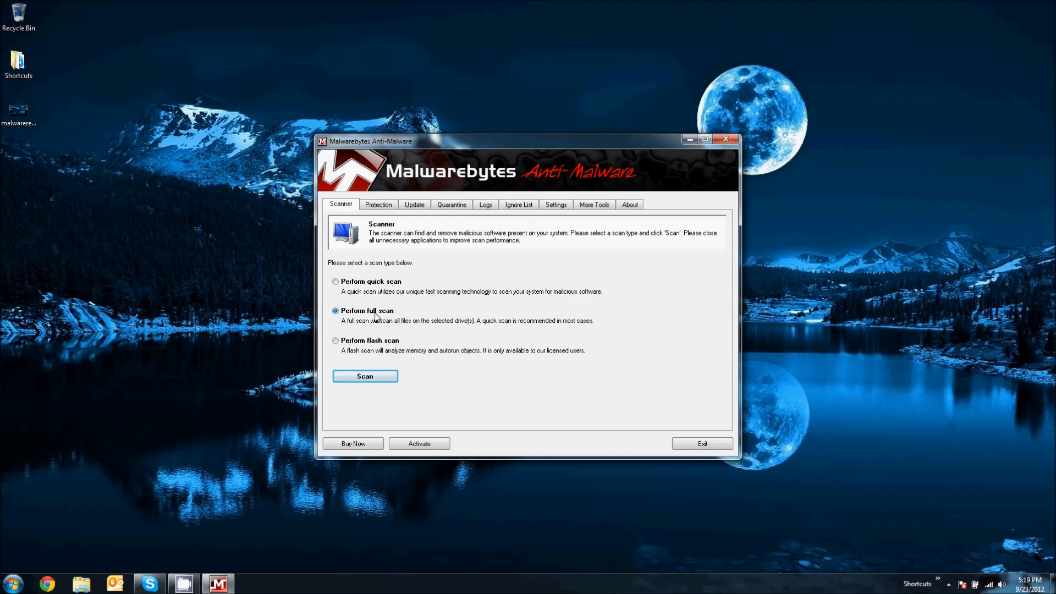
{"action": "mouse_move", "coordinate": [381, 370]}
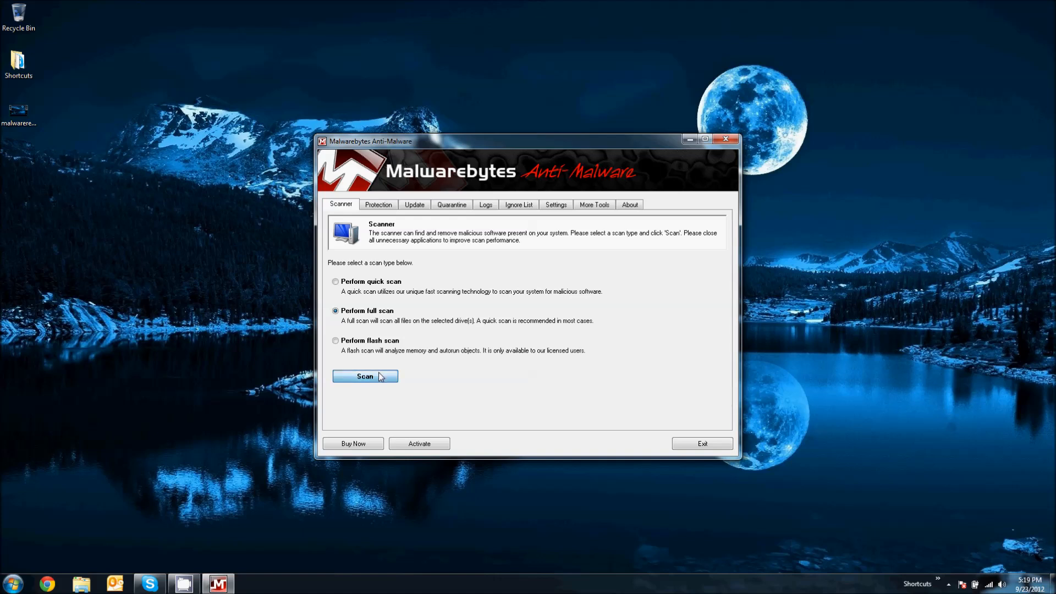
{"action": "left_click", "coordinate": [366, 377]}
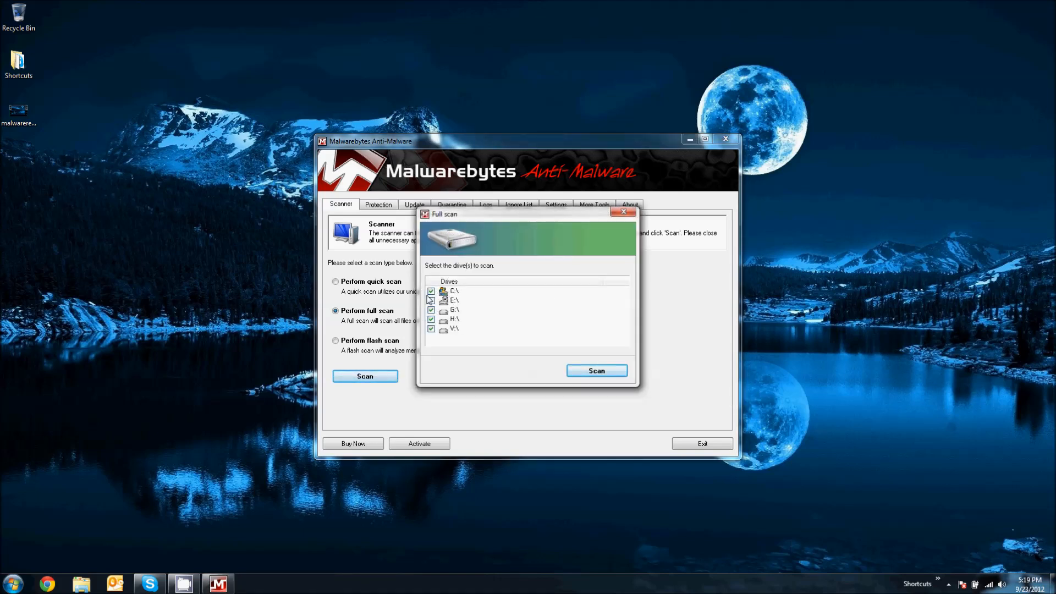
{"action": "left_click", "coordinate": [430, 300]}
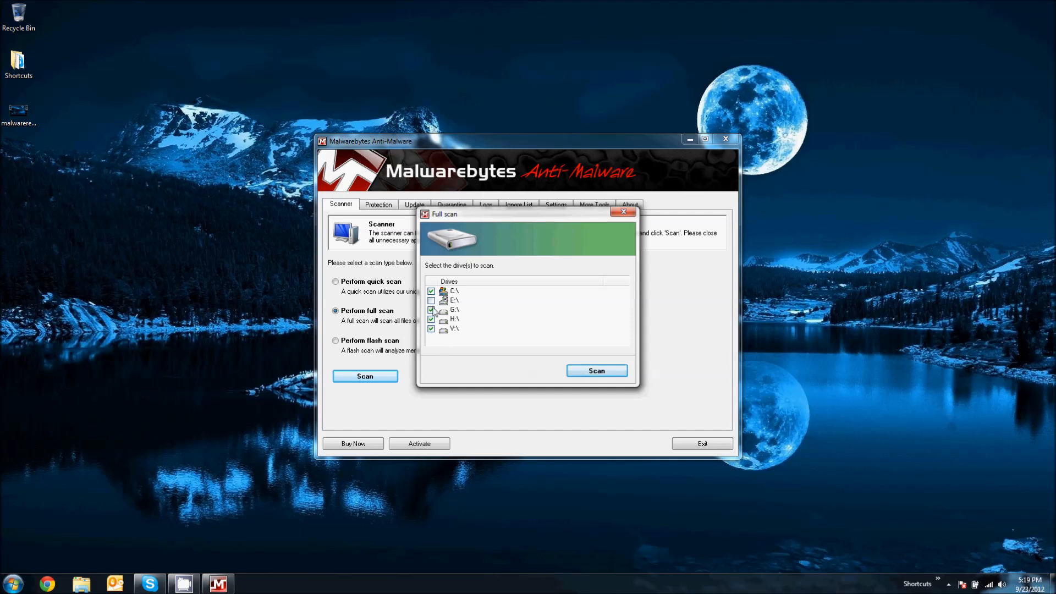
{"action": "left_click", "coordinate": [430, 310]}
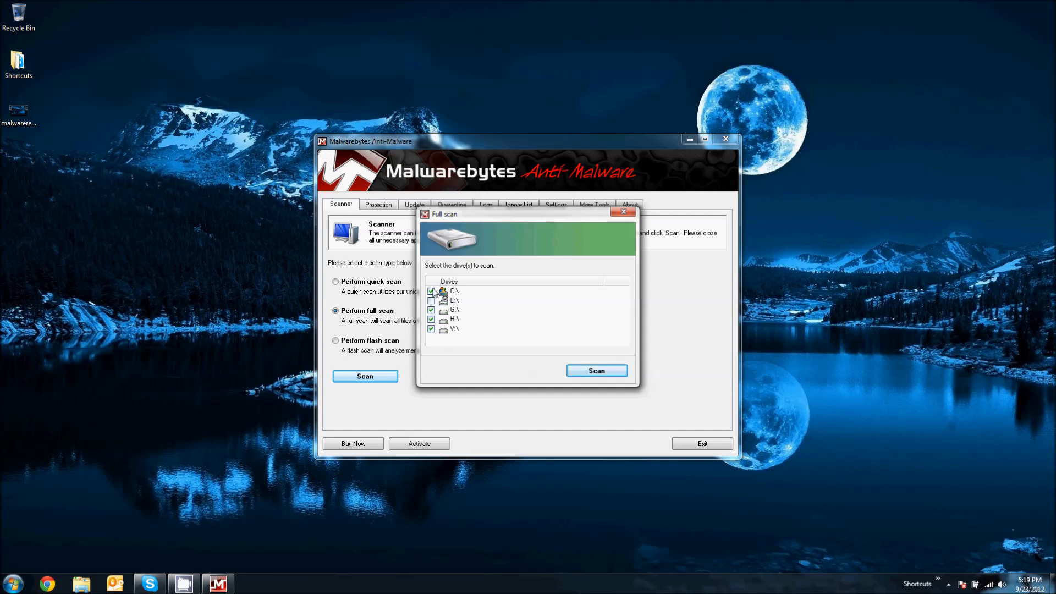
{"action": "left_click", "coordinate": [431, 300]}
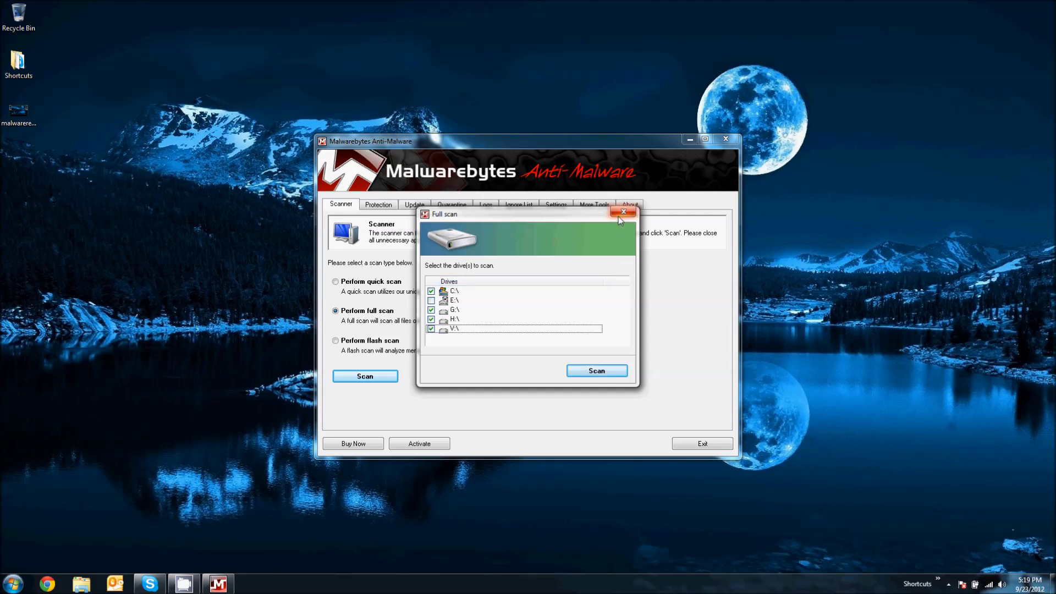
{"action": "left_click", "coordinate": [623, 212]}
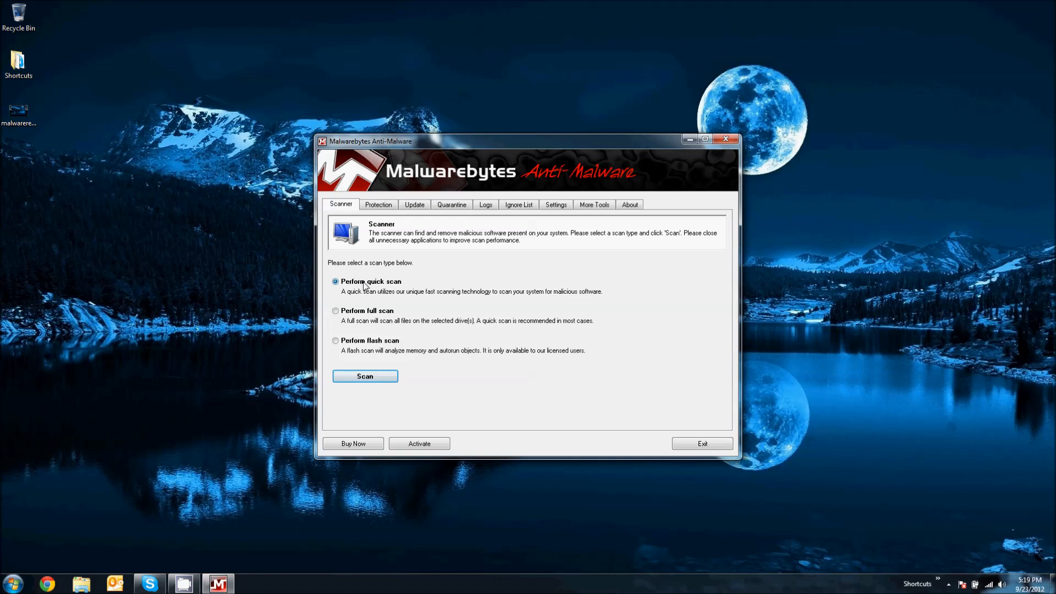
{"action": "mouse_move", "coordinate": [363, 314]}
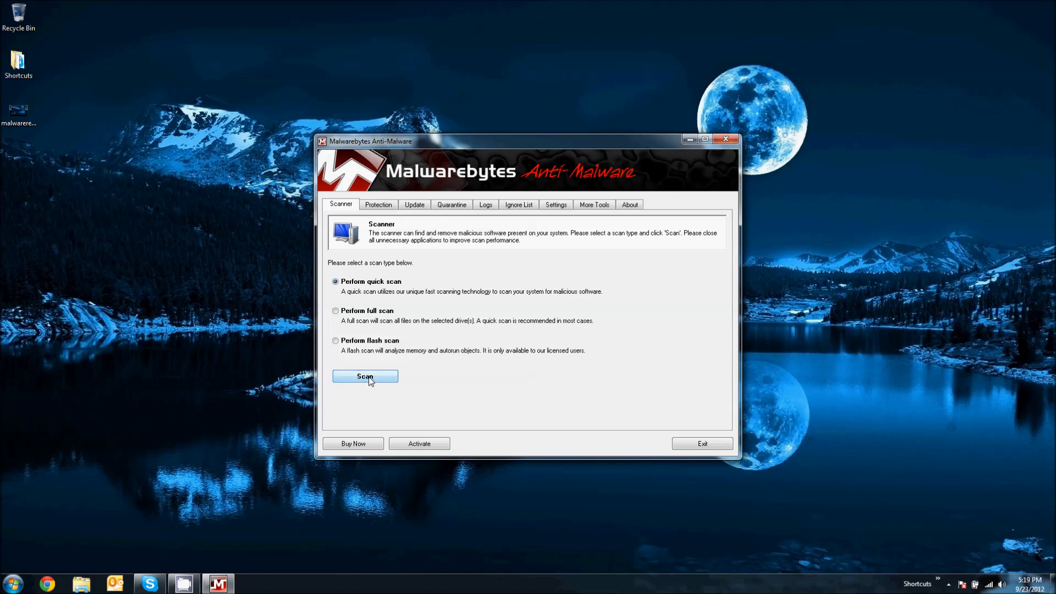
Start the quick scan of the system.
{"action": "left_click", "coordinate": [365, 377]}
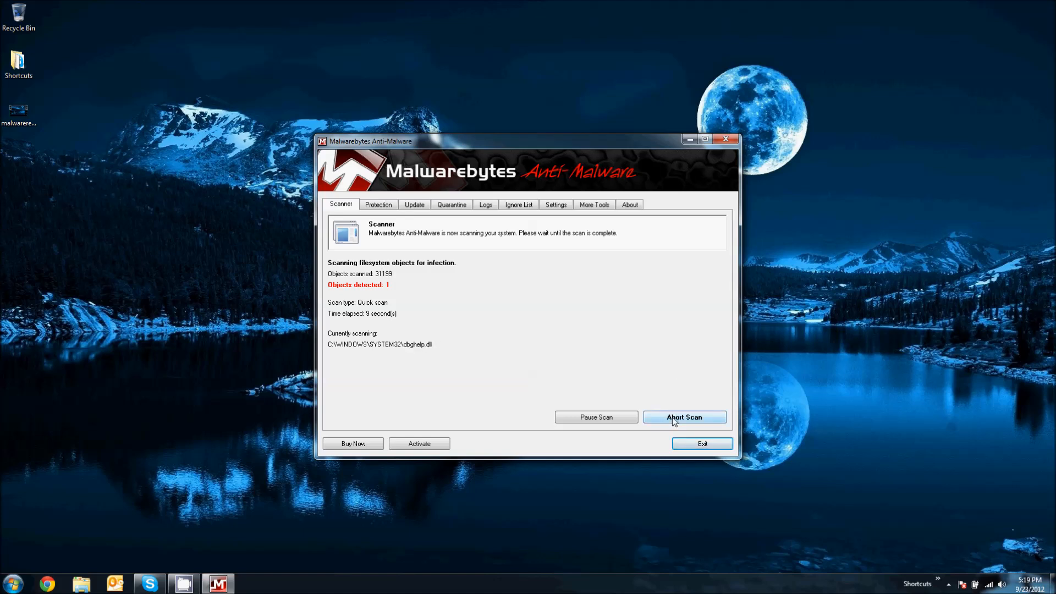
Abort the running quick scan and confirm stopping it.
{"action": "left_click", "coordinate": [684, 417]}
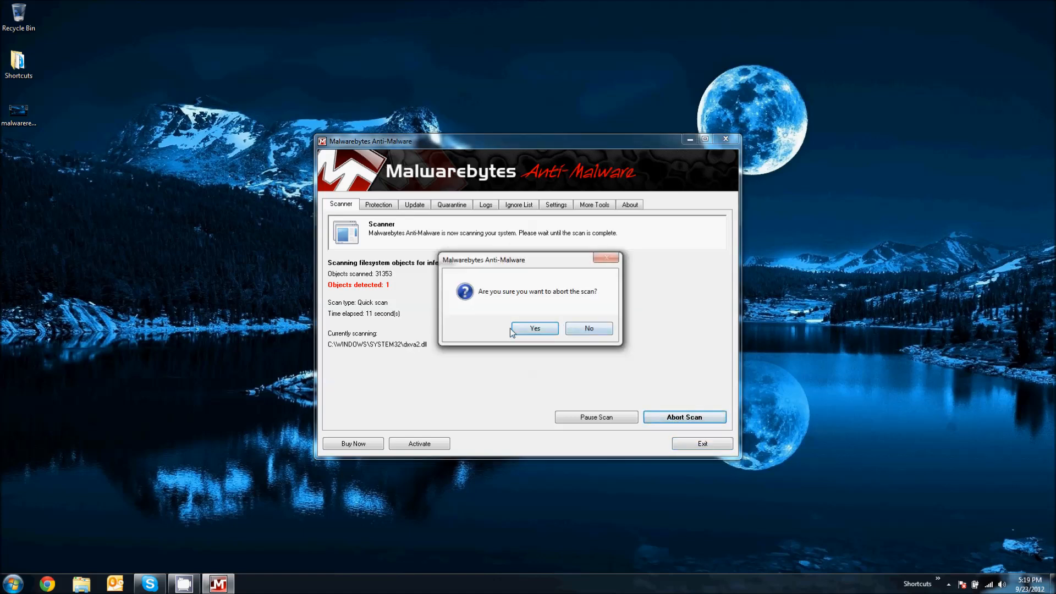
{"action": "mouse_move", "coordinate": [522, 337]}
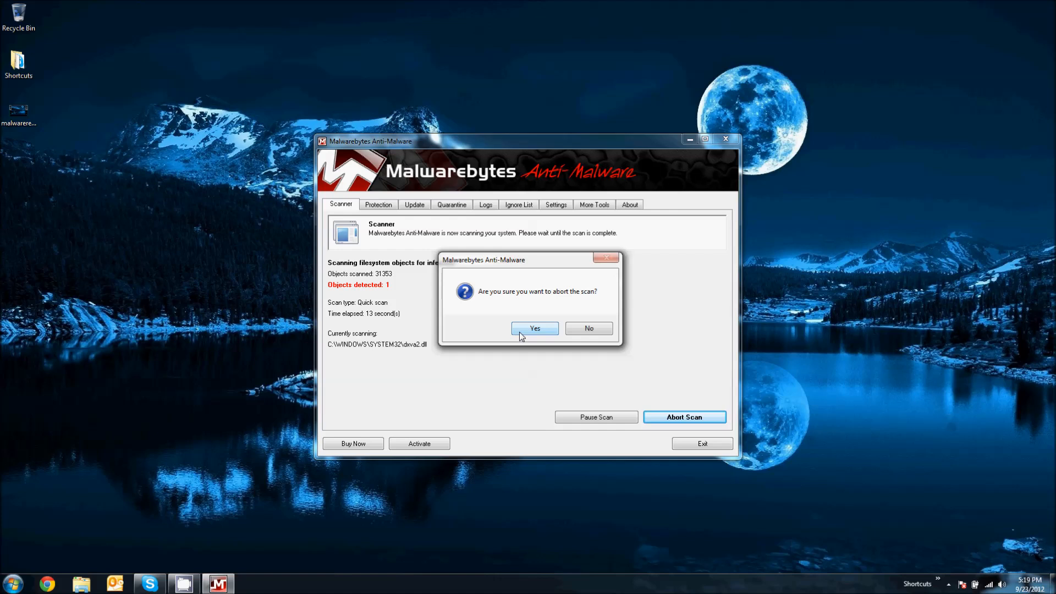
{"action": "left_click", "coordinate": [535, 328]}
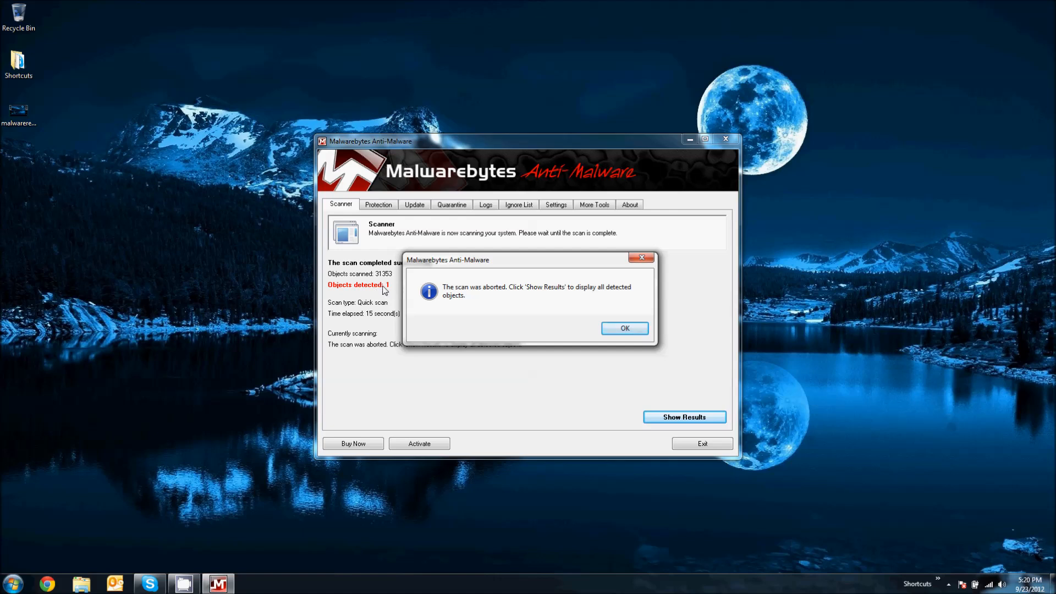
{"action": "mouse_move", "coordinate": [552, 302]}
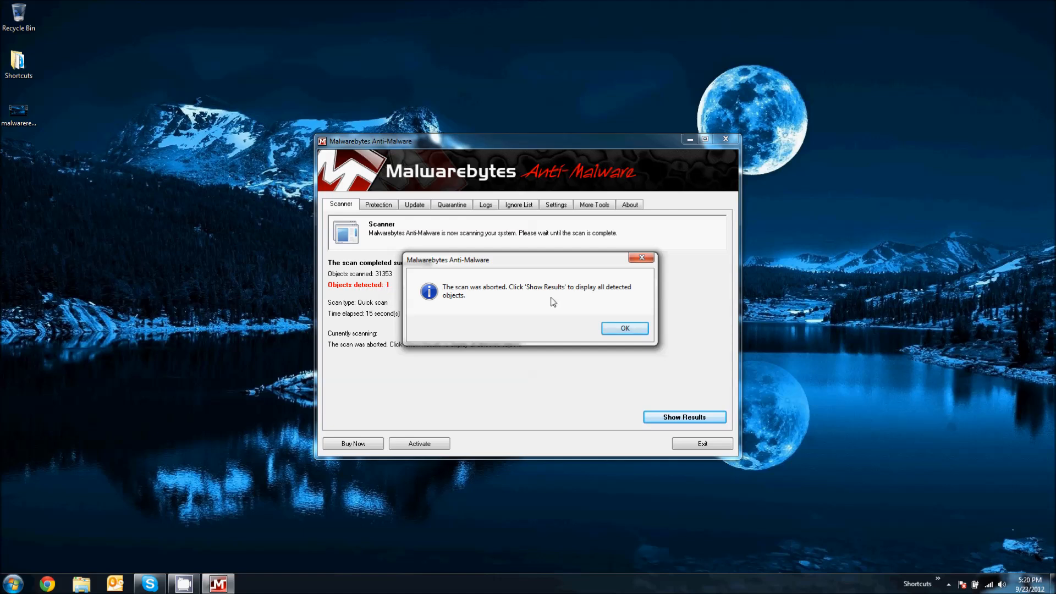
{"action": "left_click", "coordinate": [625, 328]}
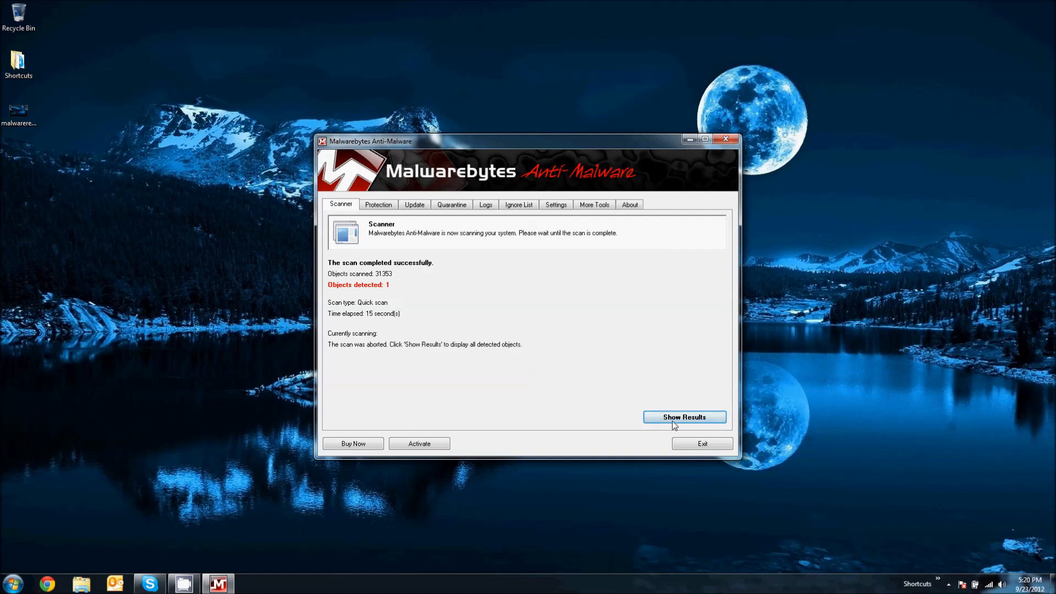
Show the scan results and select the PUP.Hacktool.Patcher detection to read its path.
{"action": "left_click", "coordinate": [684, 417]}
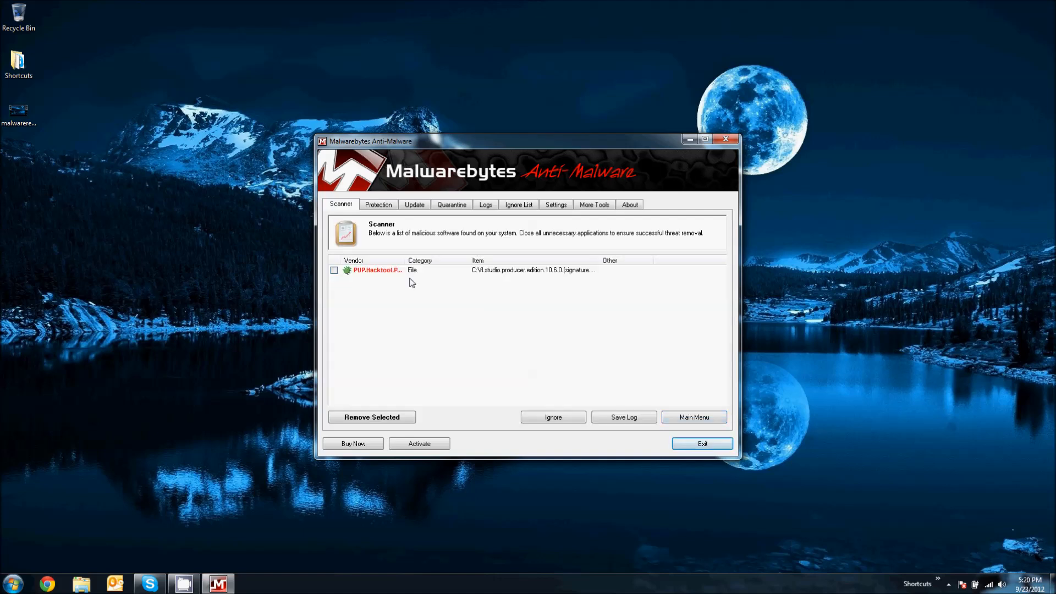
{"action": "mouse_move", "coordinate": [418, 280]}
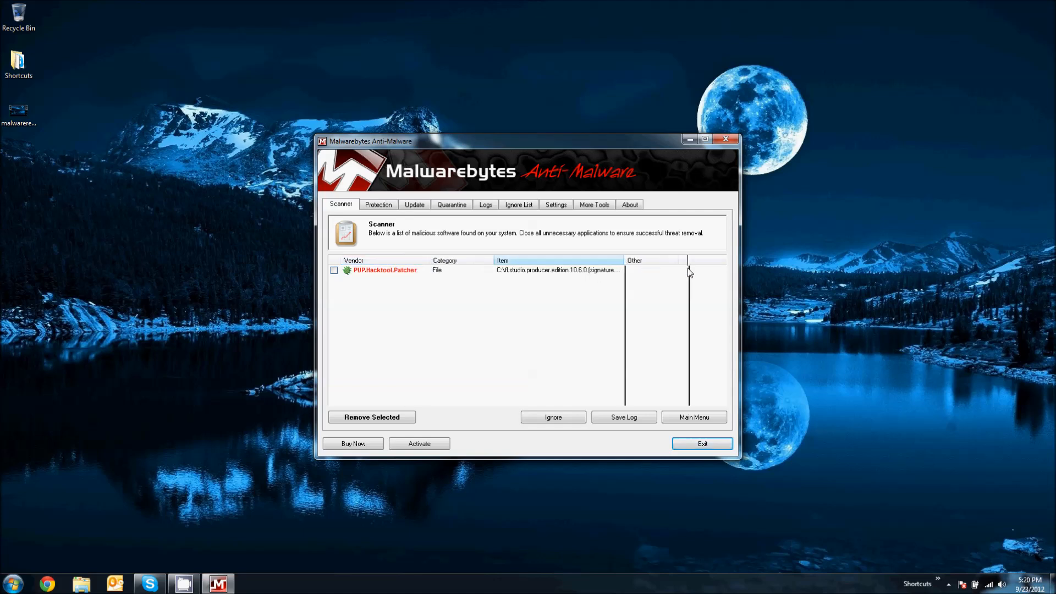
{"action": "left_click", "coordinate": [539, 271]}
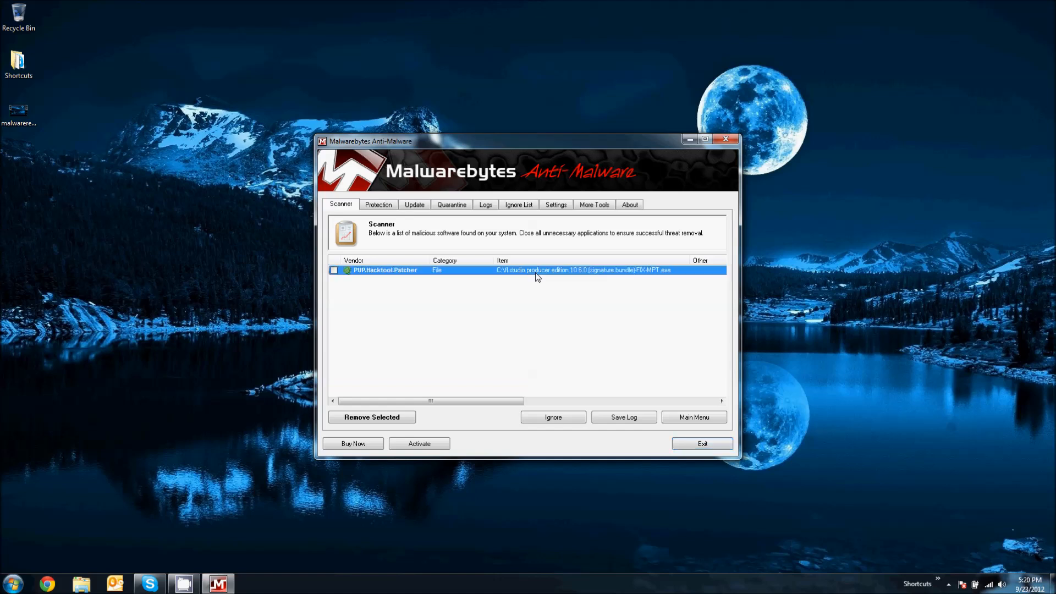
{"action": "mouse_move", "coordinate": [514, 295]}
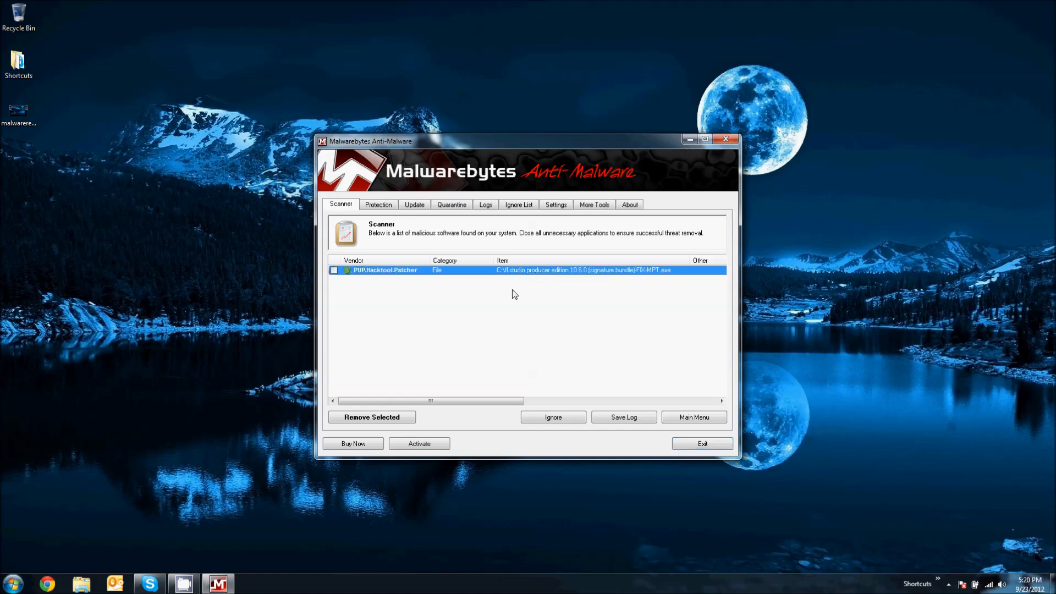
{"action": "mouse_move", "coordinate": [44, 110]}
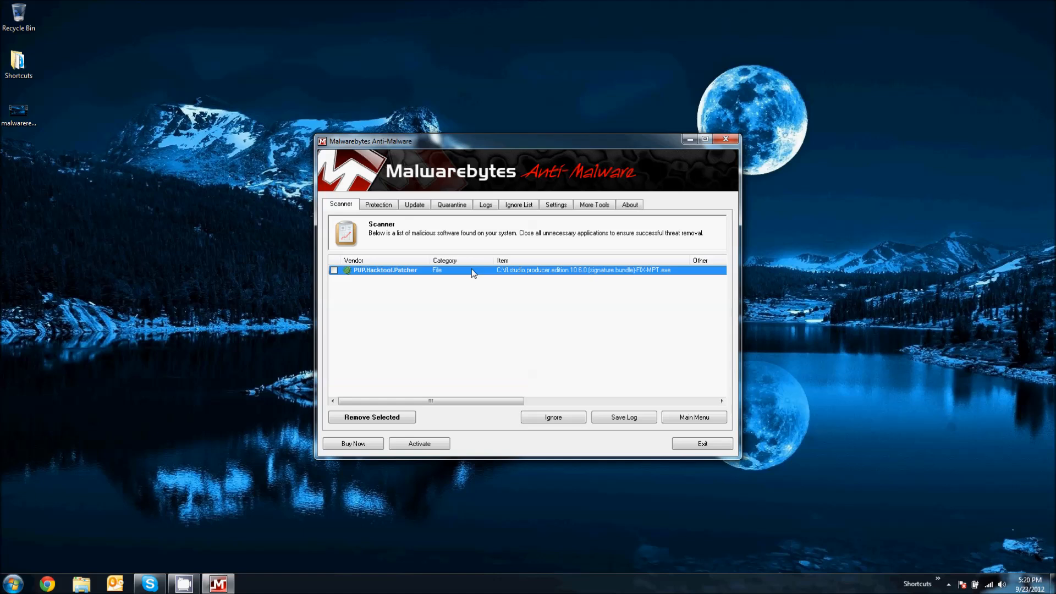
{"action": "mouse_move", "coordinate": [501, 279]}
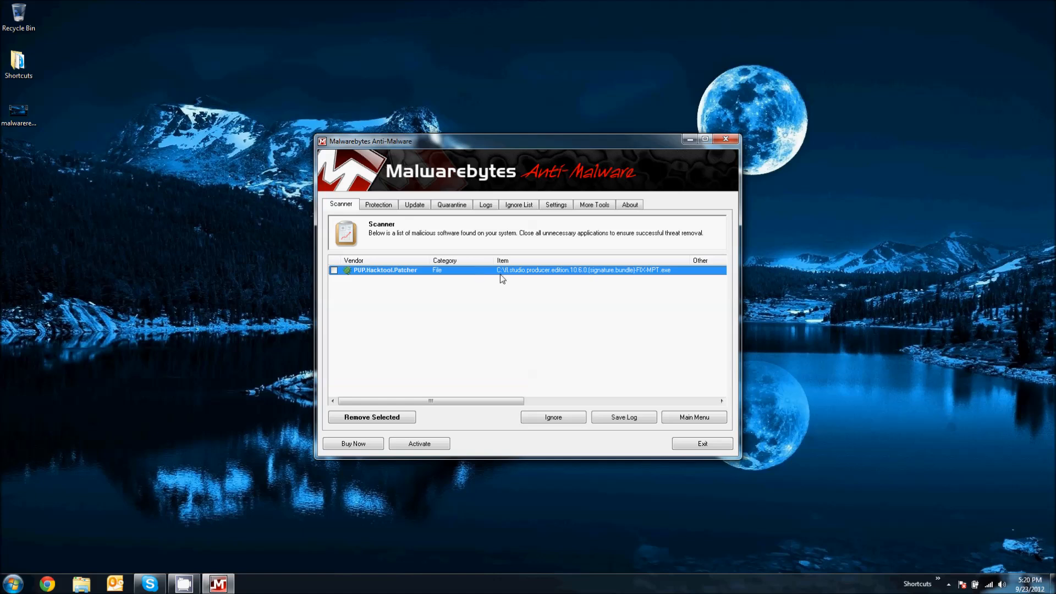
{"action": "mouse_move", "coordinate": [511, 278]}
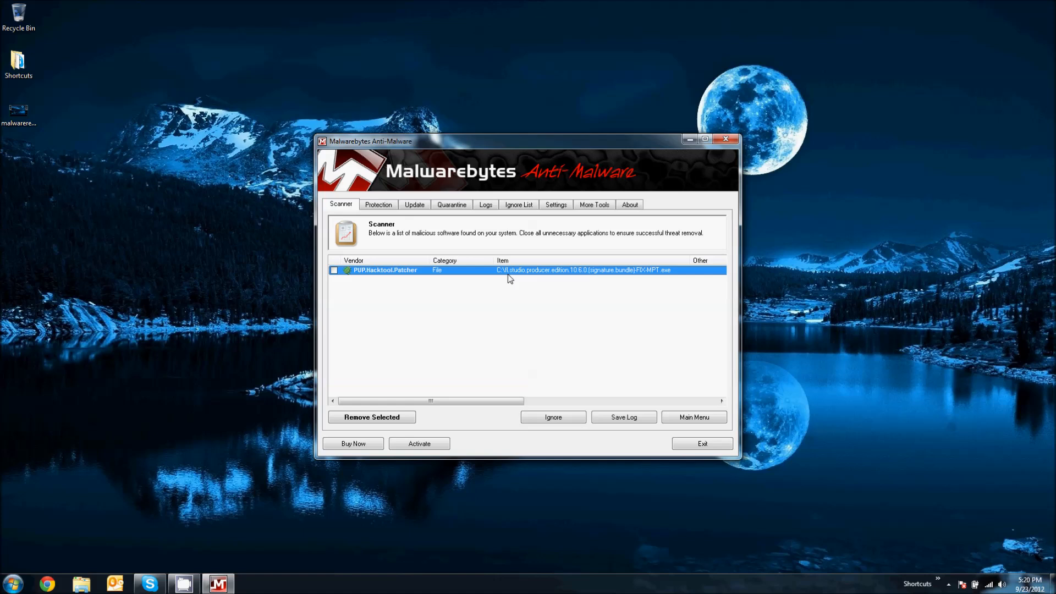
{"action": "mouse_move", "coordinate": [521, 272]}
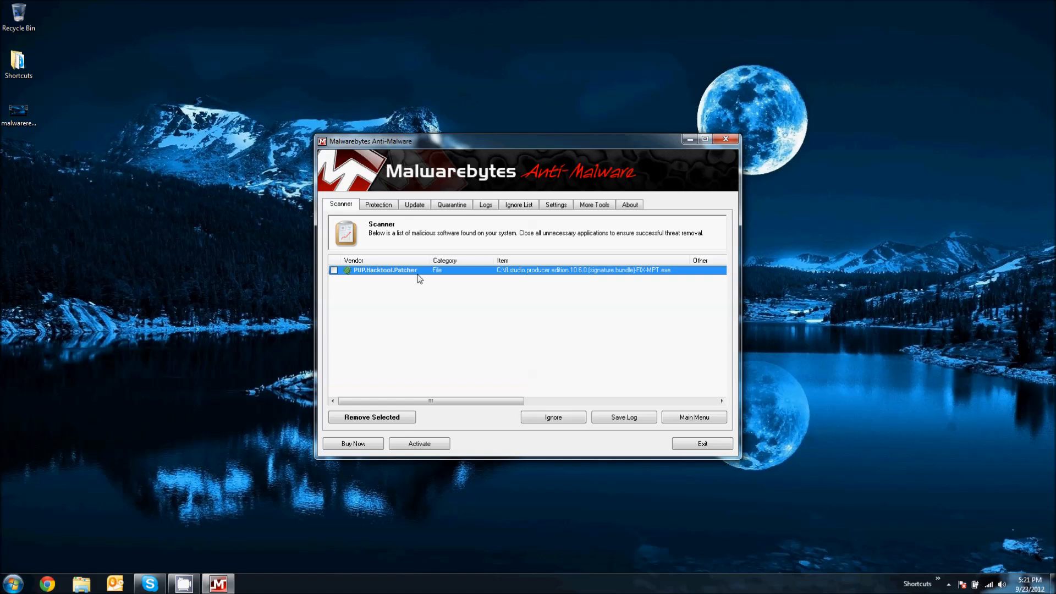
{"action": "mouse_move", "coordinate": [414, 275]}
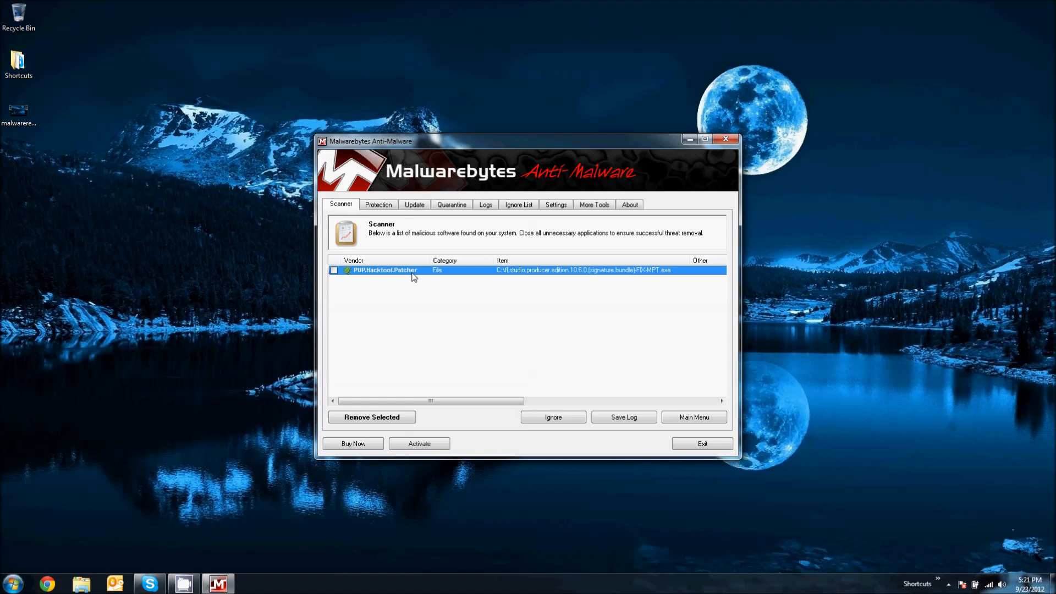
{"action": "left_click", "coordinate": [333, 270]}
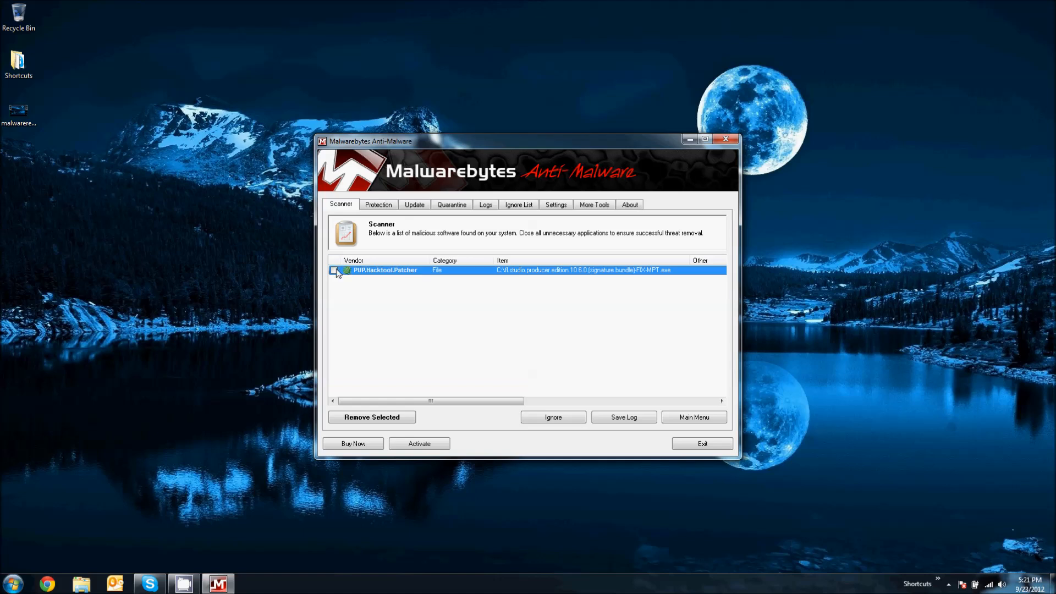
Check all detected items including PUP.Hacktool.Patcher and remove the selected threat.
{"action": "left_click", "coordinate": [333, 270]}
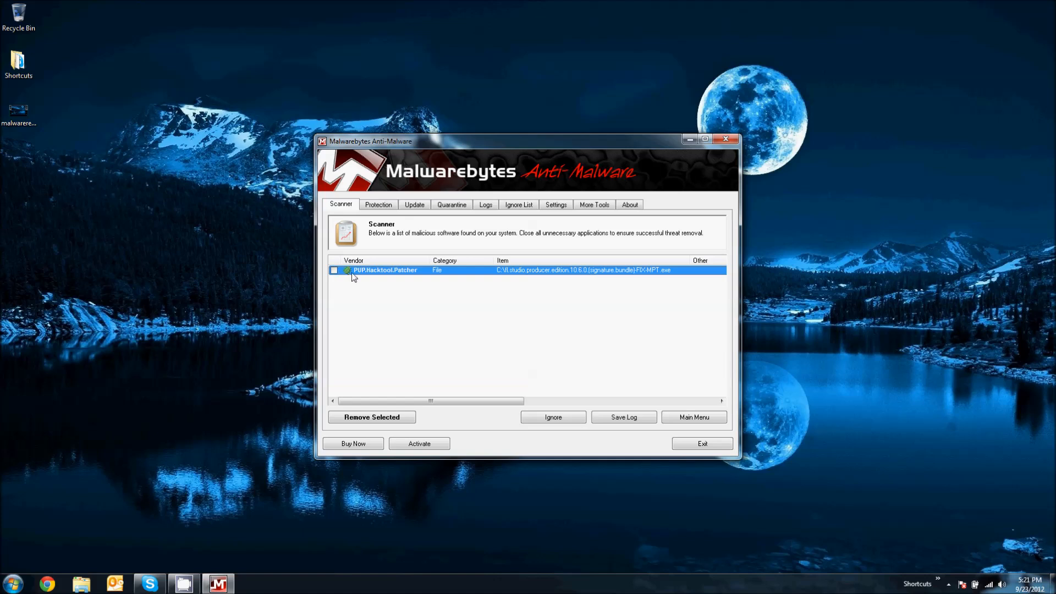
{"action": "mouse_move", "coordinate": [355, 280]}
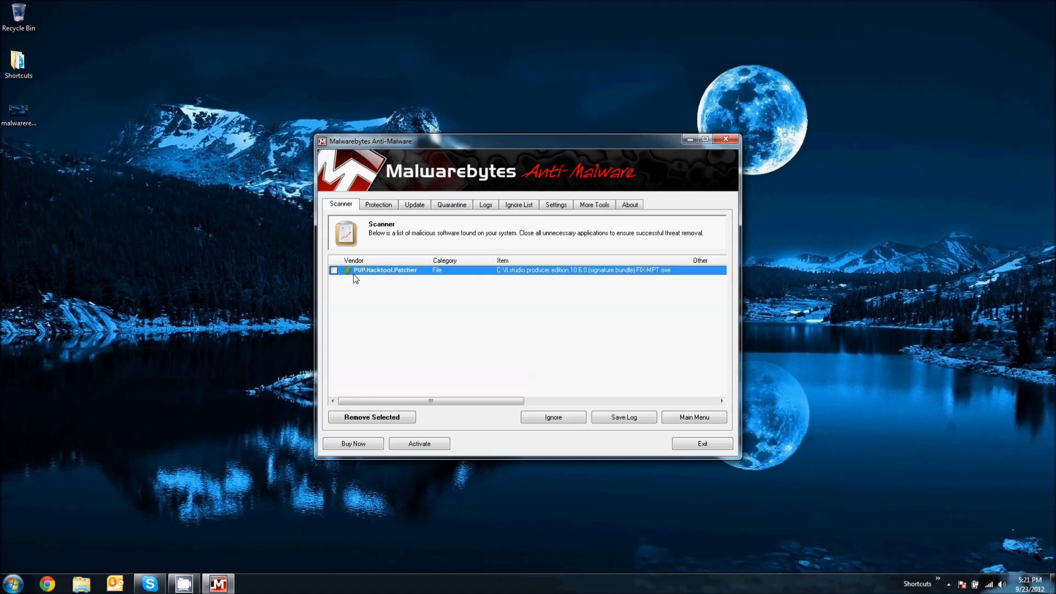
{"action": "mouse_move", "coordinate": [370, 297]}
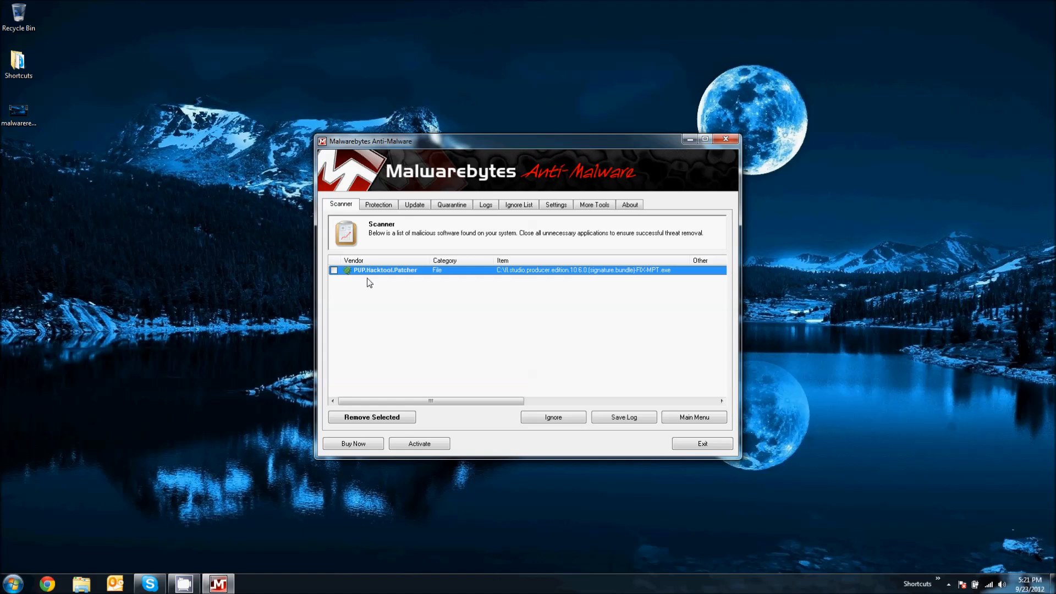
{"action": "mouse_move", "coordinate": [346, 275]}
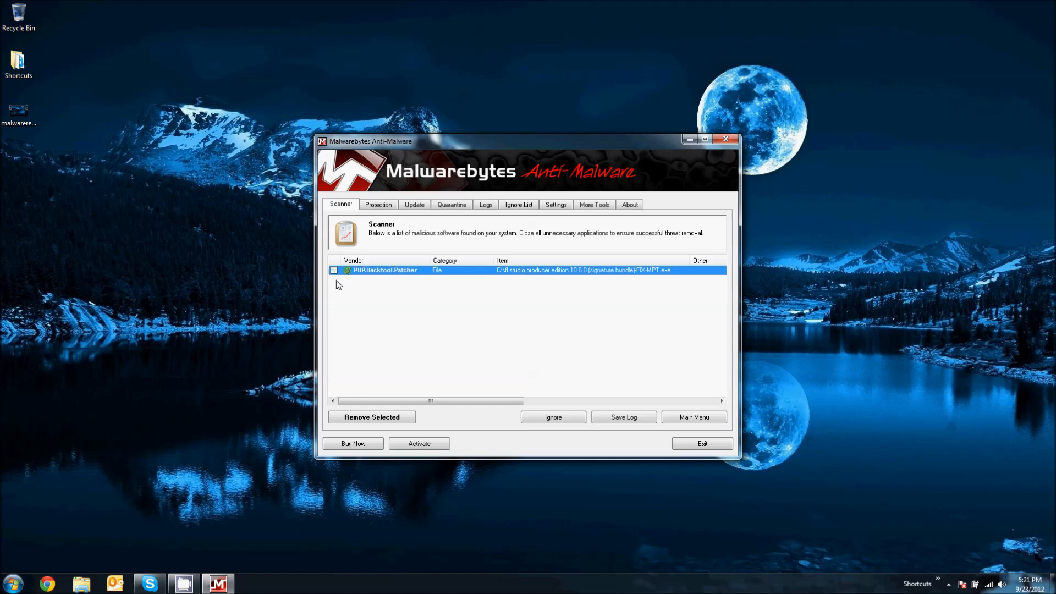
{"action": "mouse_move", "coordinate": [373, 277]}
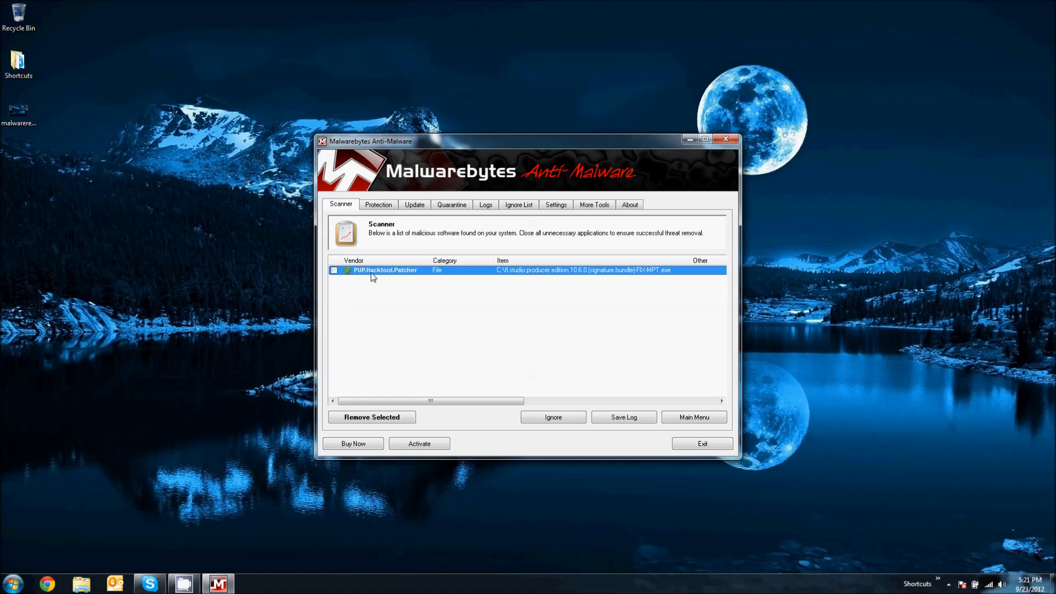
{"action": "right_click", "coordinate": [375, 270]}
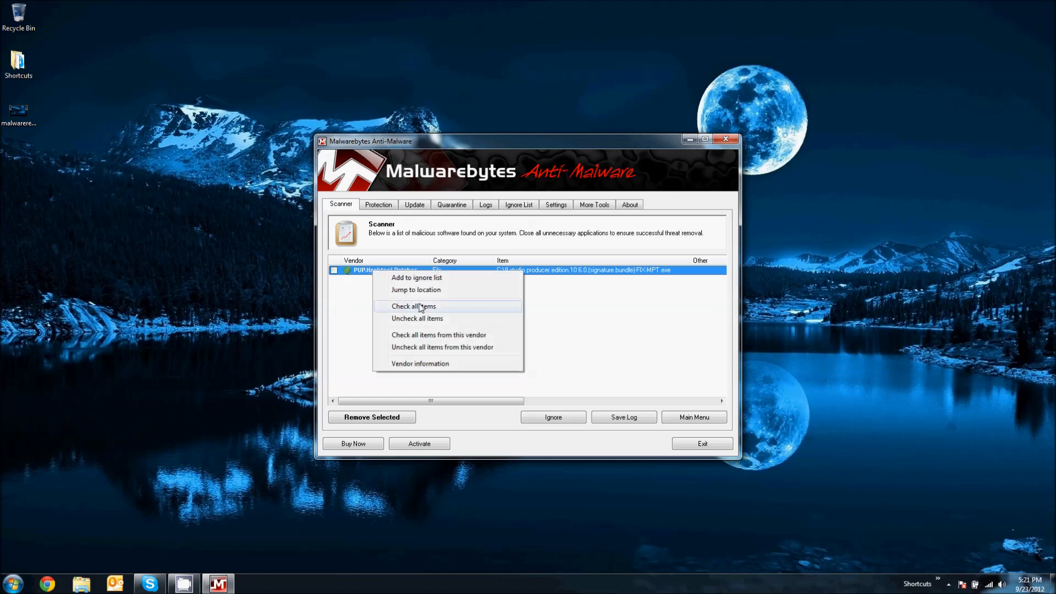
{"action": "left_click", "coordinate": [414, 306]}
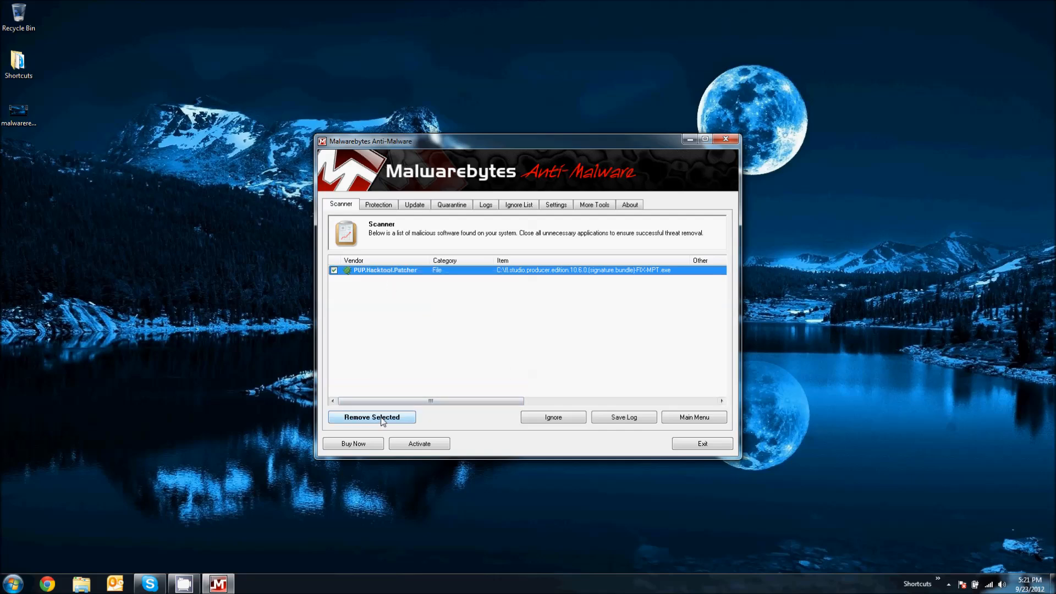
{"action": "left_click", "coordinate": [372, 417]}
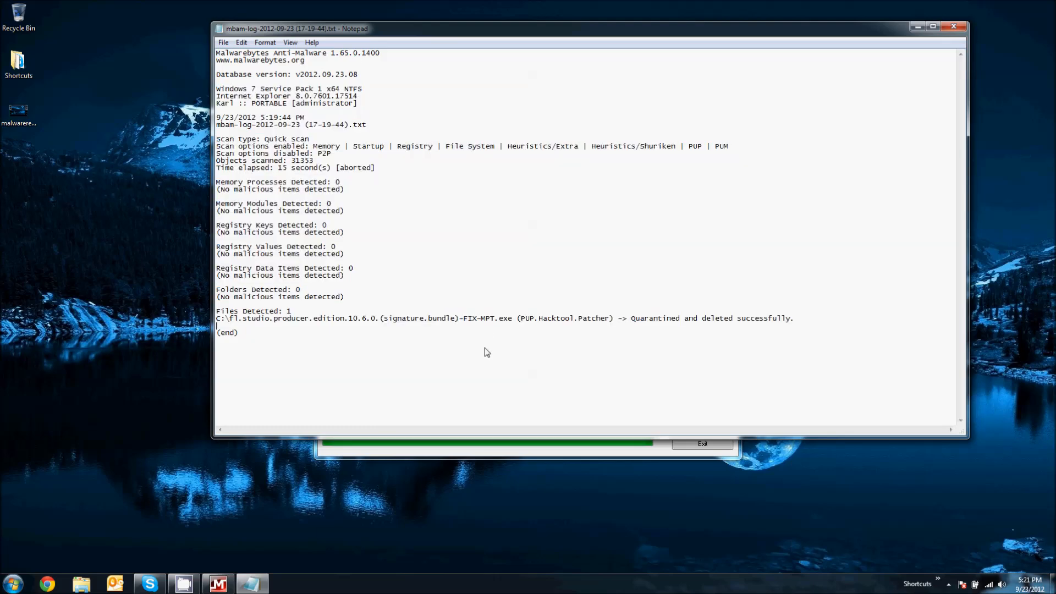
{"action": "mouse_move", "coordinate": [937, 34]}
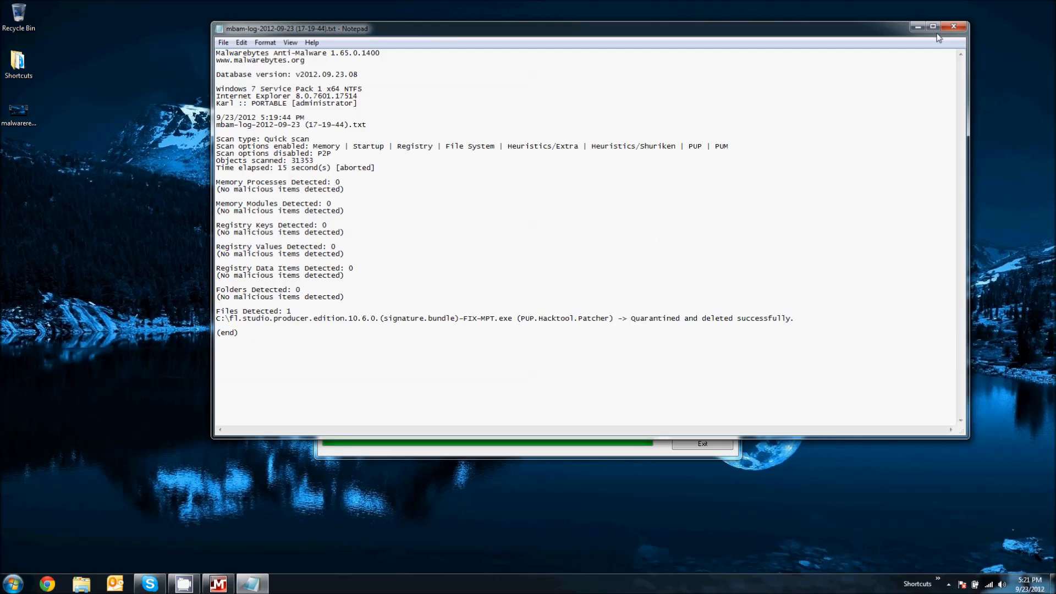
{"action": "mouse_move", "coordinate": [953, 26]}
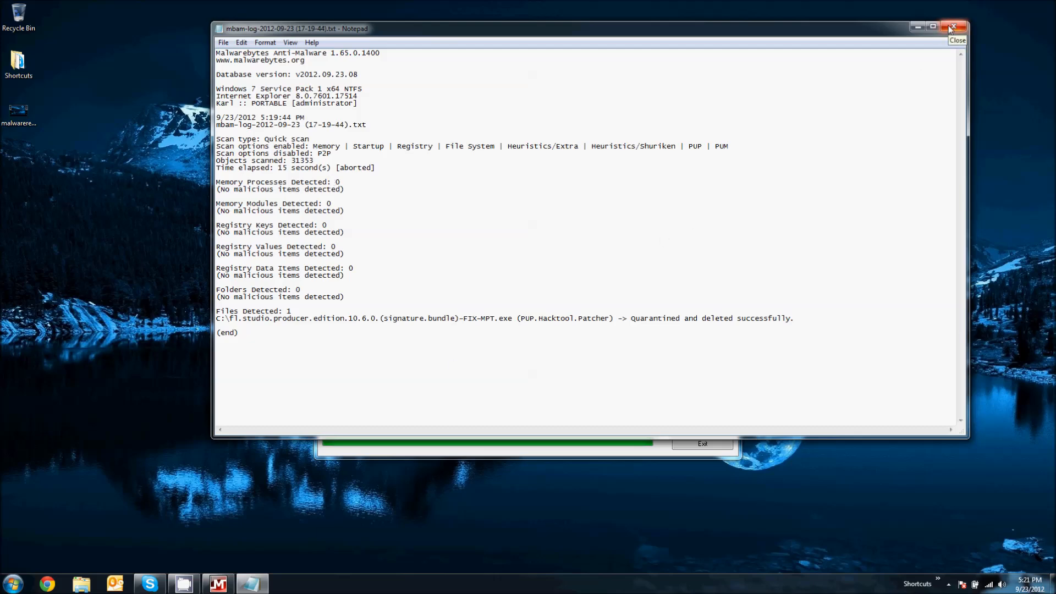
Close the mbam scan log after confirming the file was quarantined and deleted.
{"action": "left_click", "coordinate": [953, 25]}
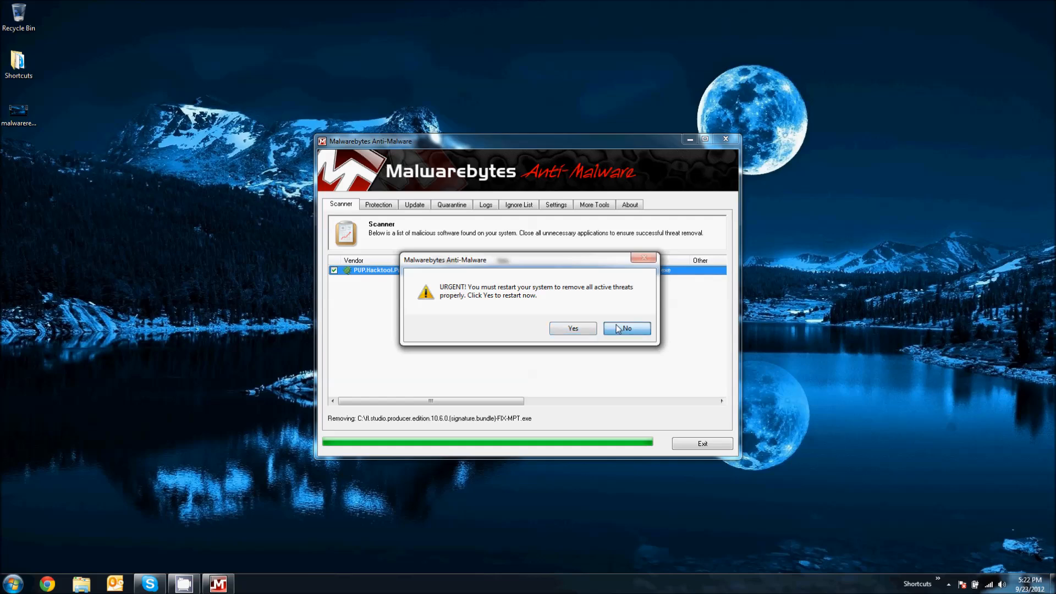
Answer No to the restart prompt and close Malwarebytes Anti-Malware.
{"action": "left_click", "coordinate": [626, 328]}
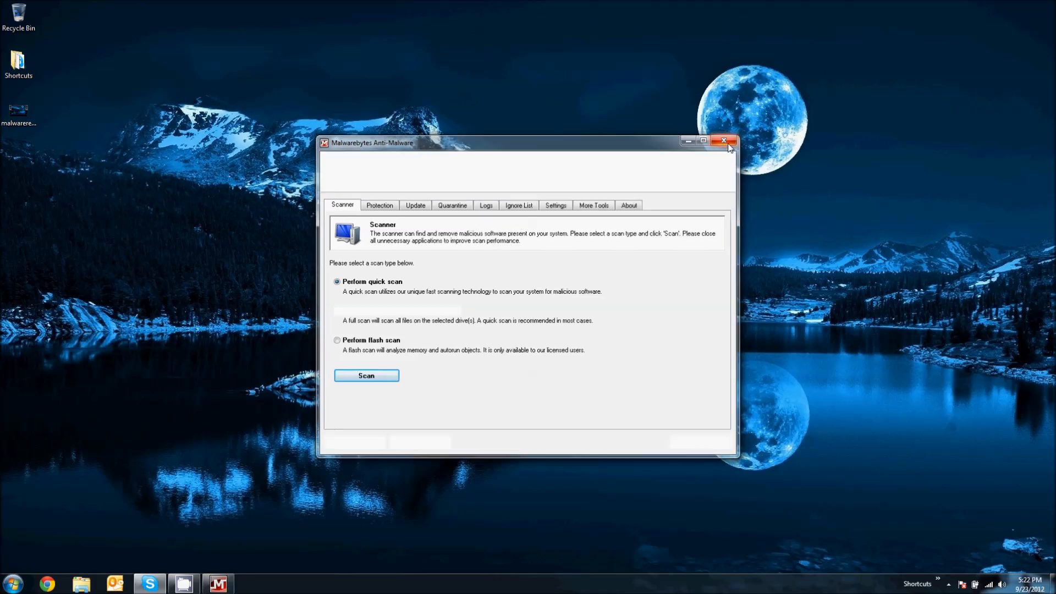
{"action": "left_click", "coordinate": [725, 141]}
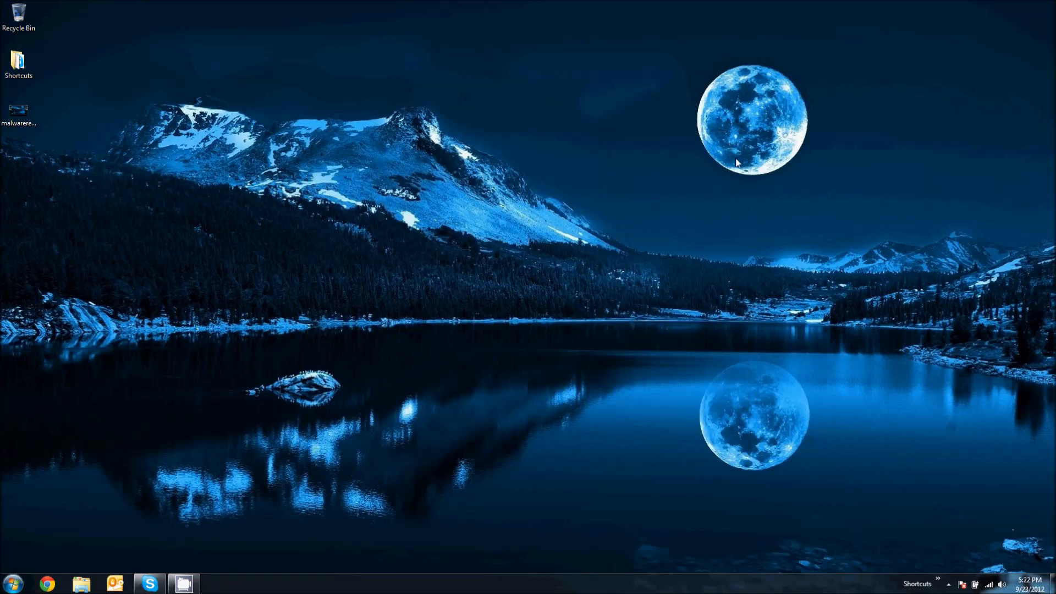